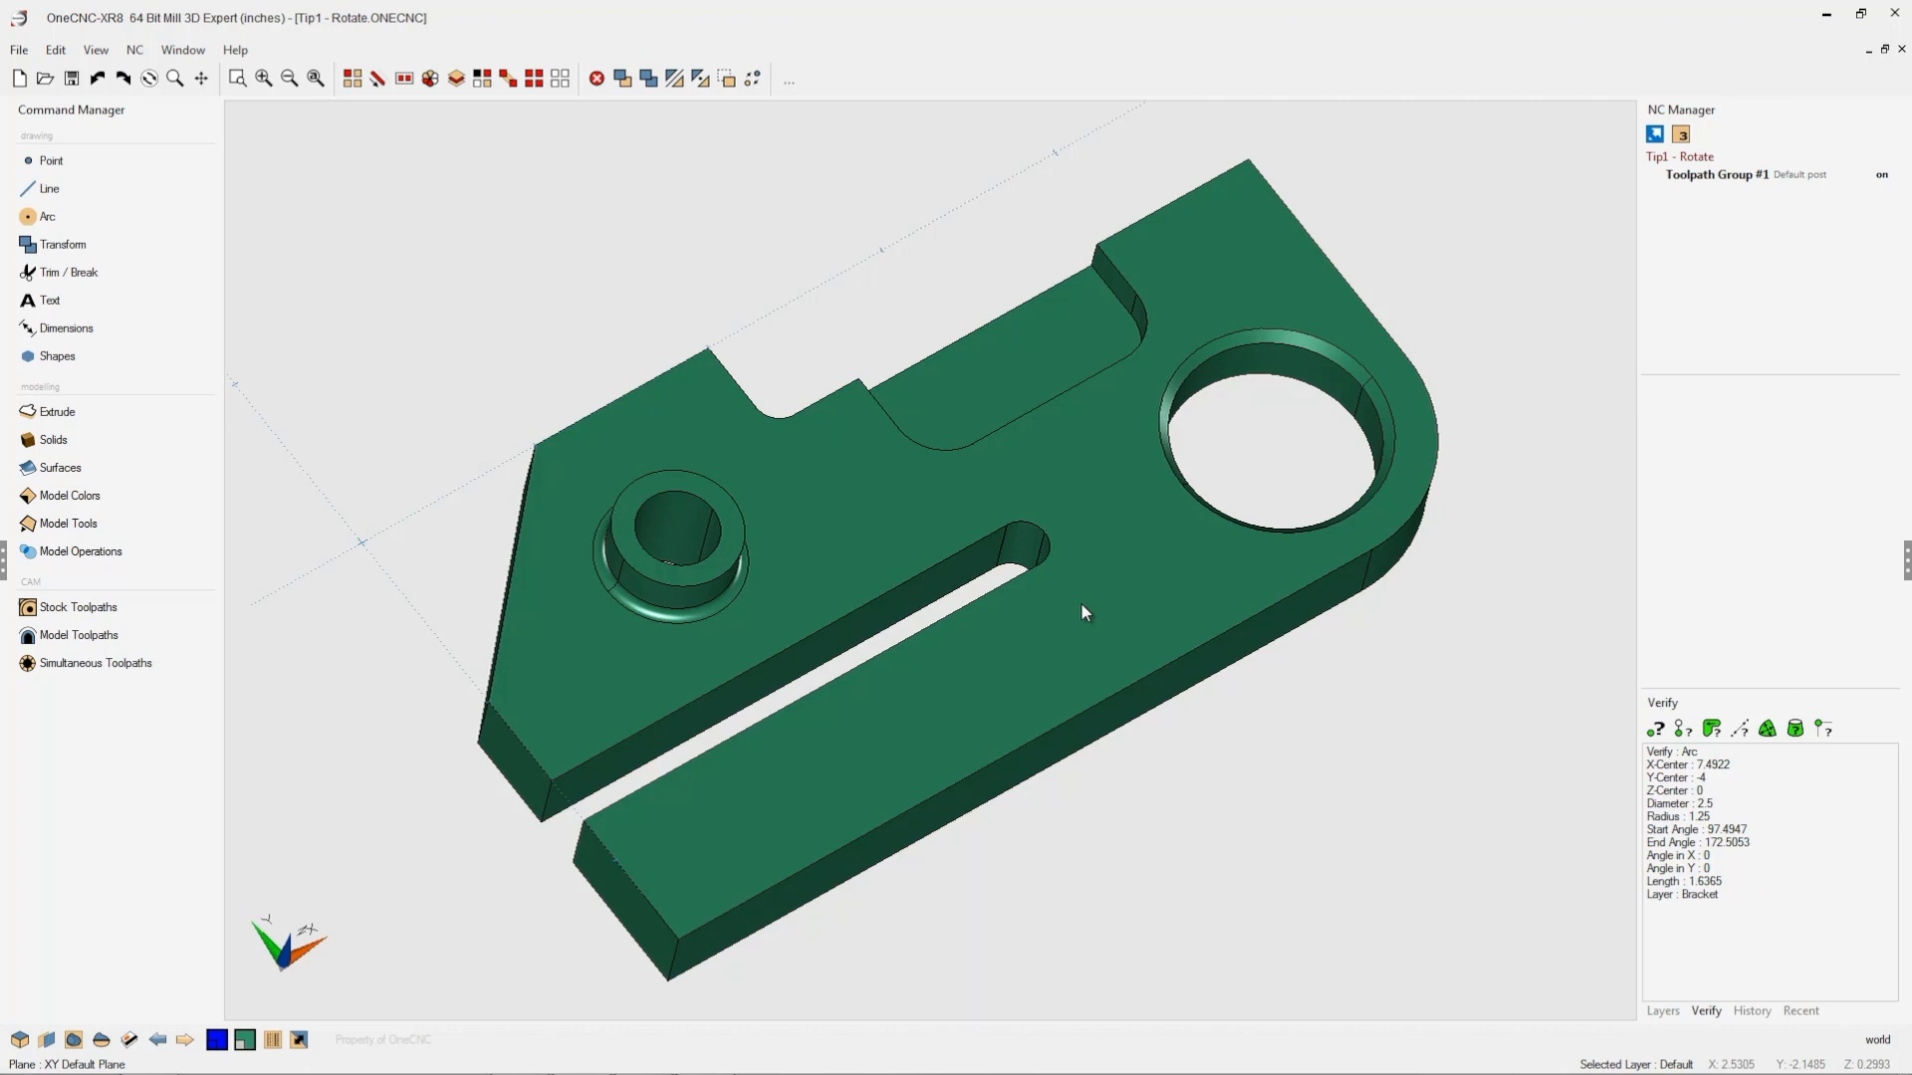
mouse_move(1038, 635)
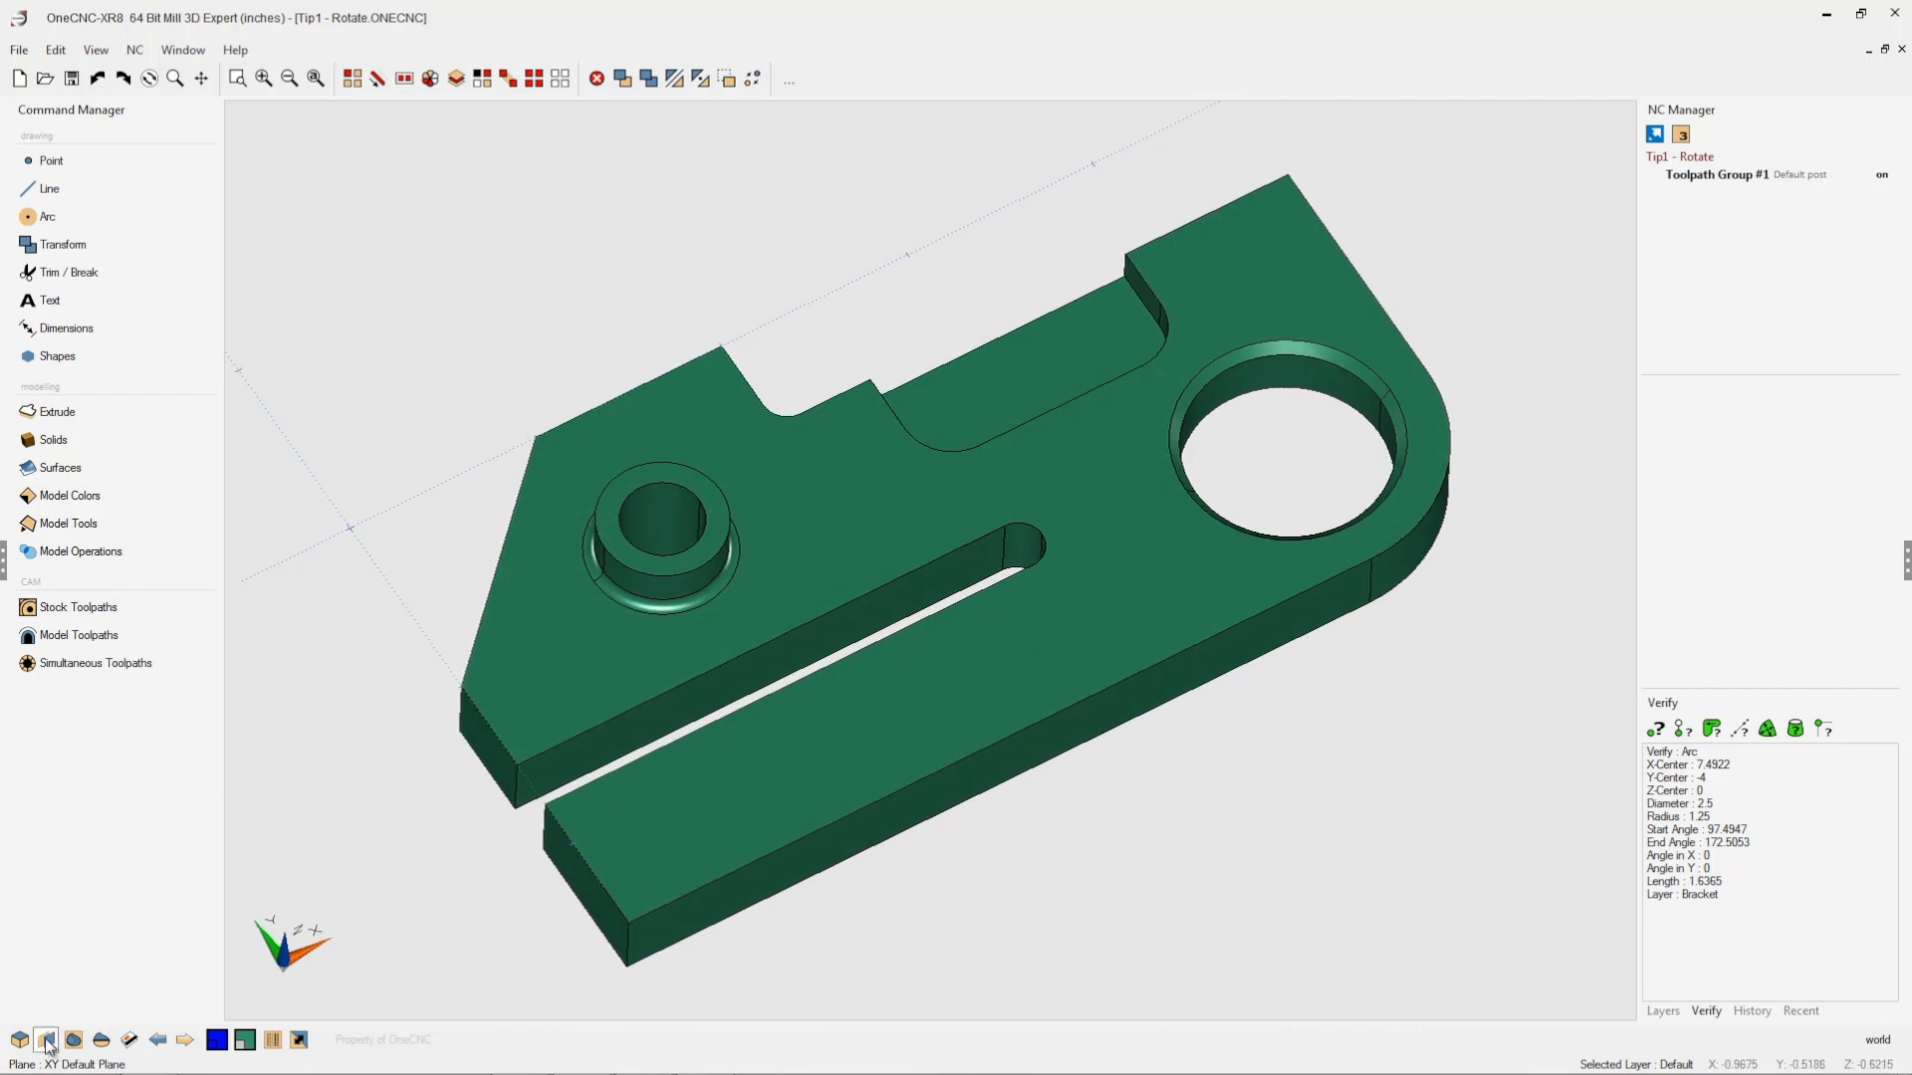
Step: Create a plane from three picked points with its origin at the bracket's front bottom corner
left_click(46, 1040)
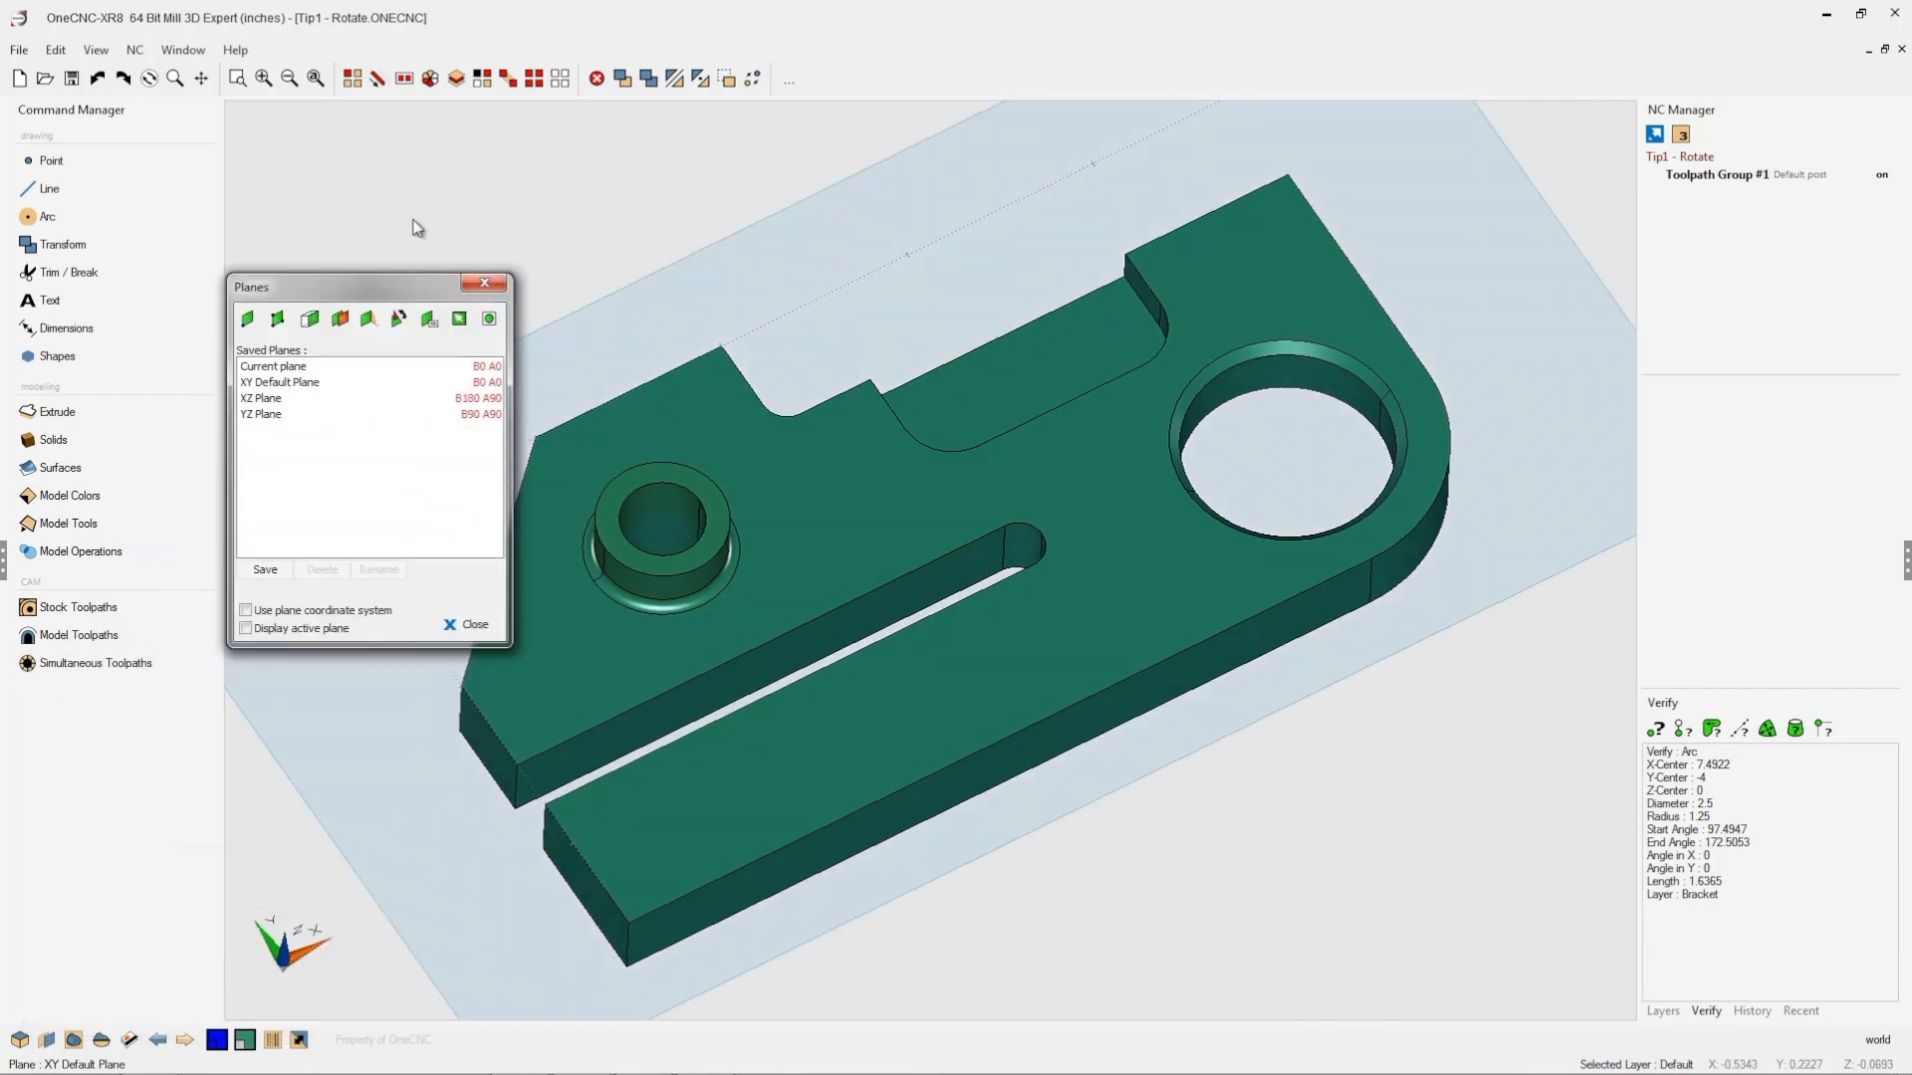
left_click_drag(366, 286, 366, 113)
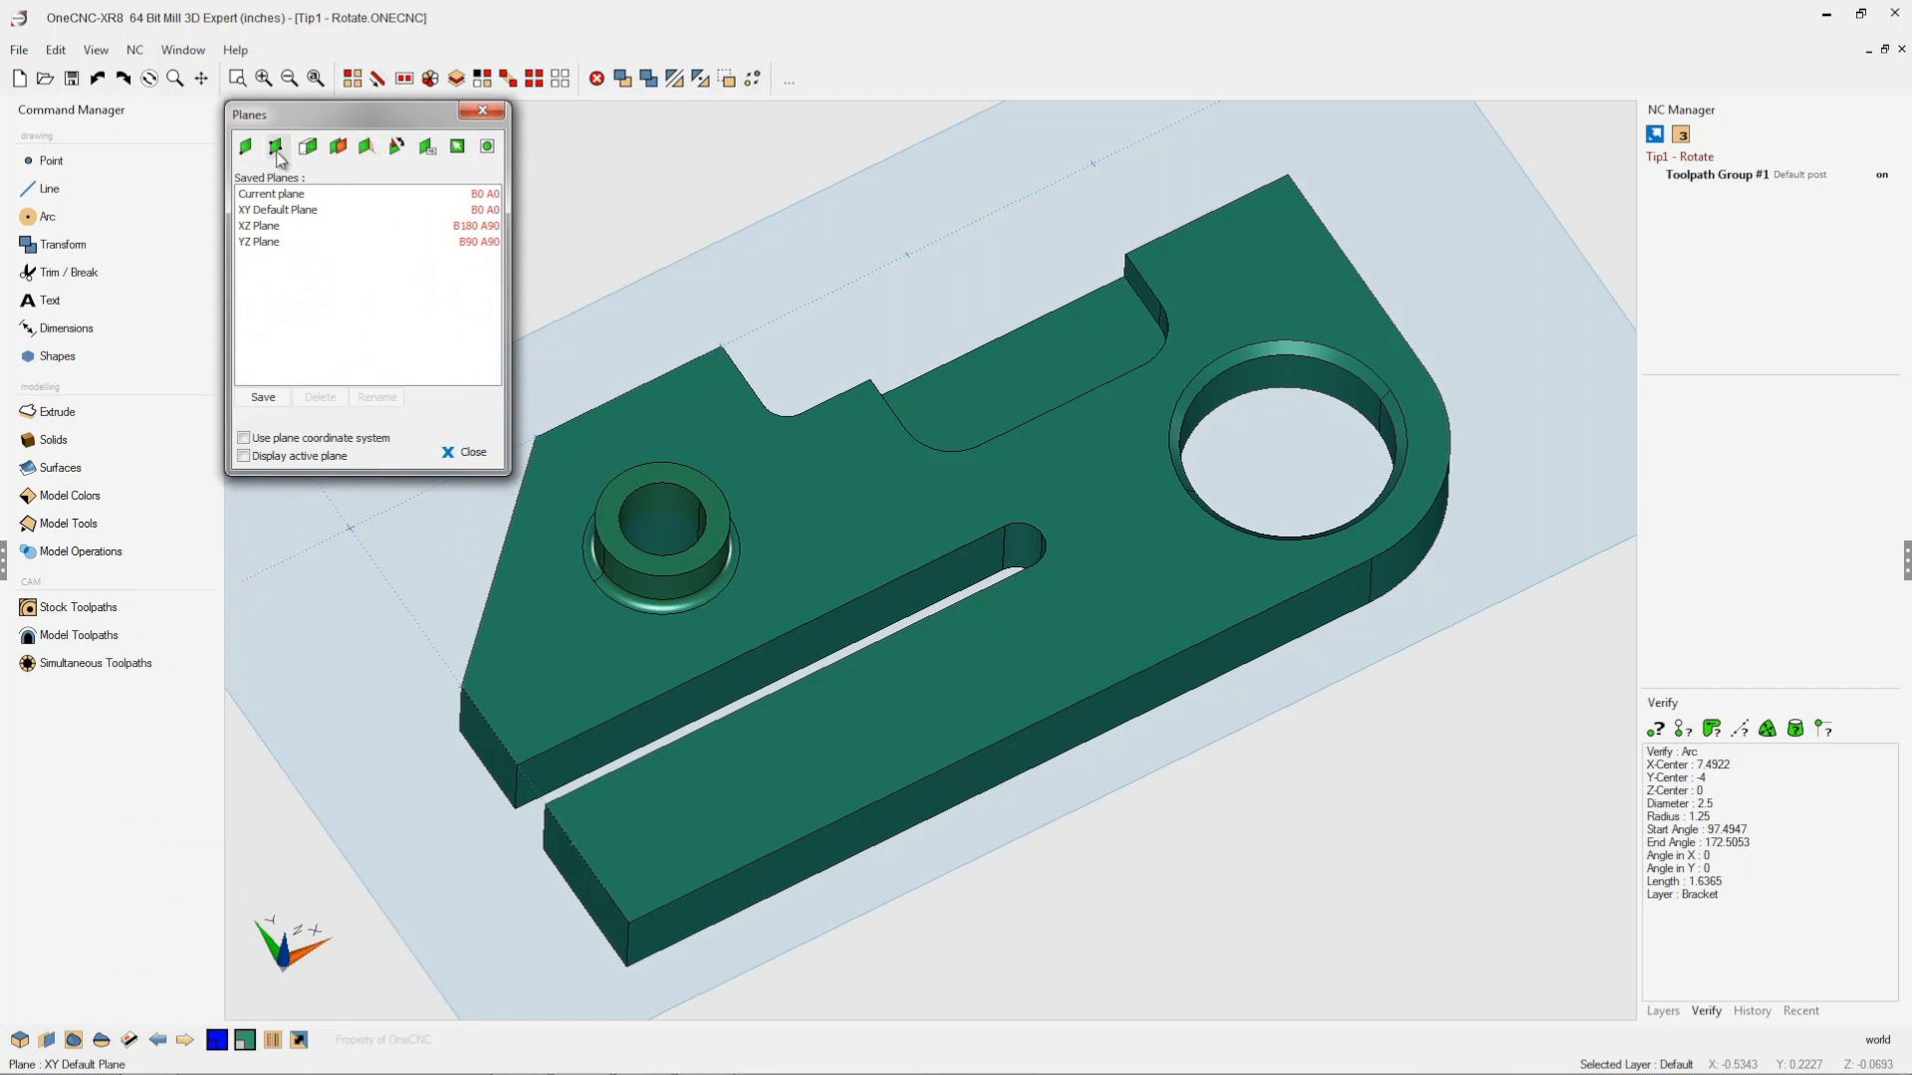
mouse_move(277, 145)
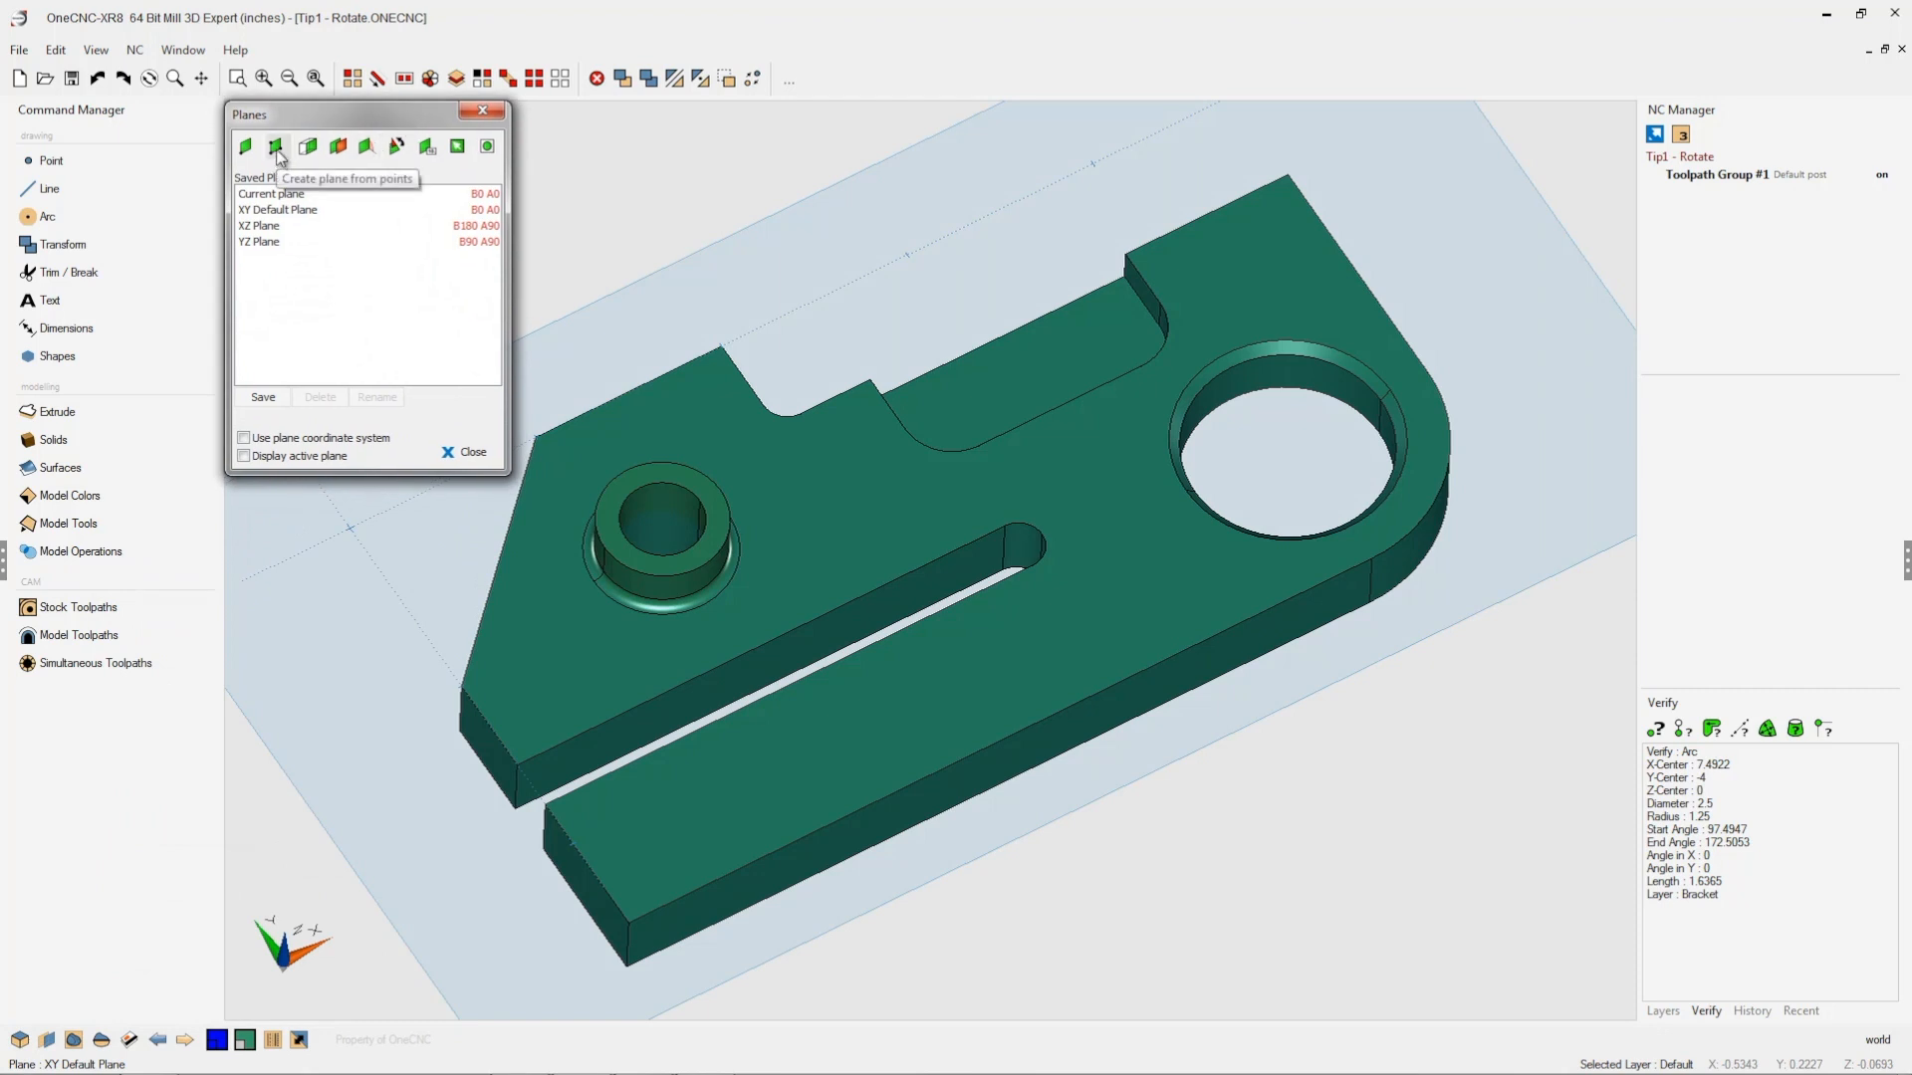
left_click(275, 145)
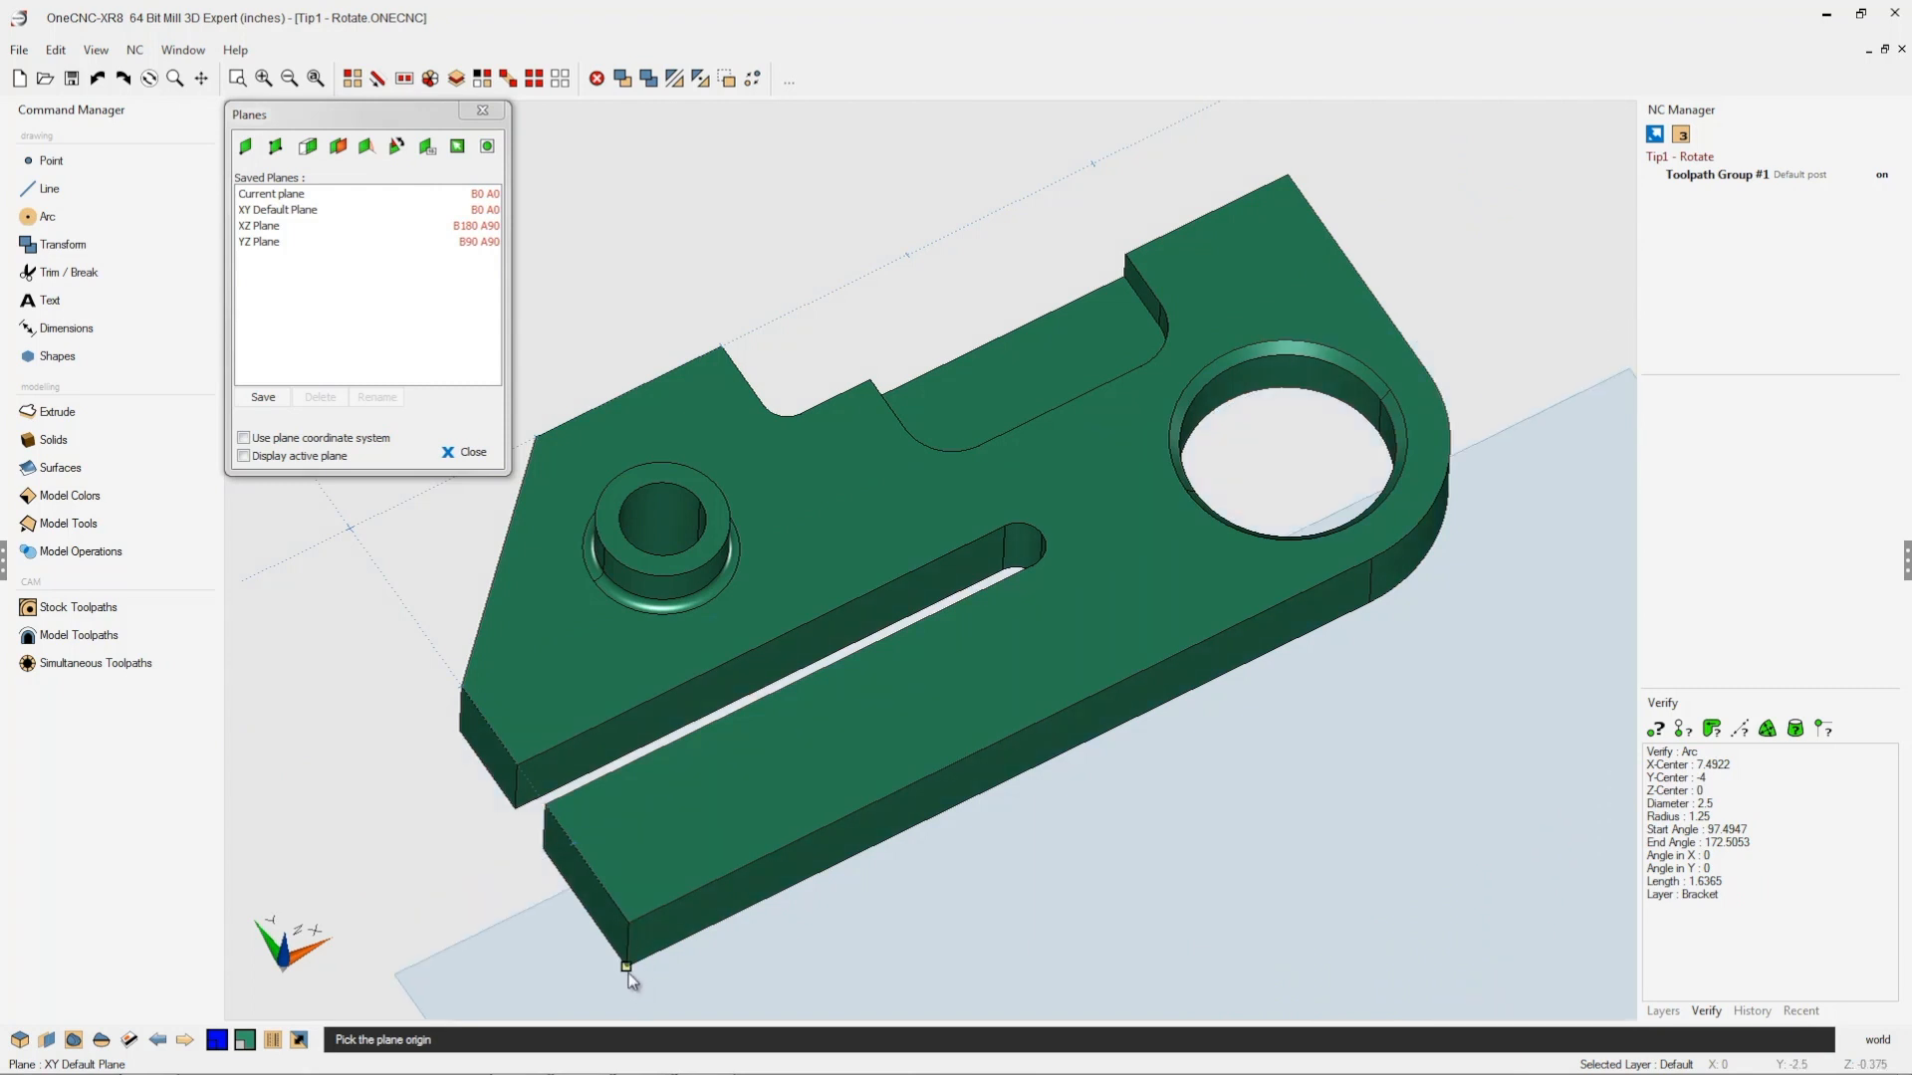
left_click(628, 966)
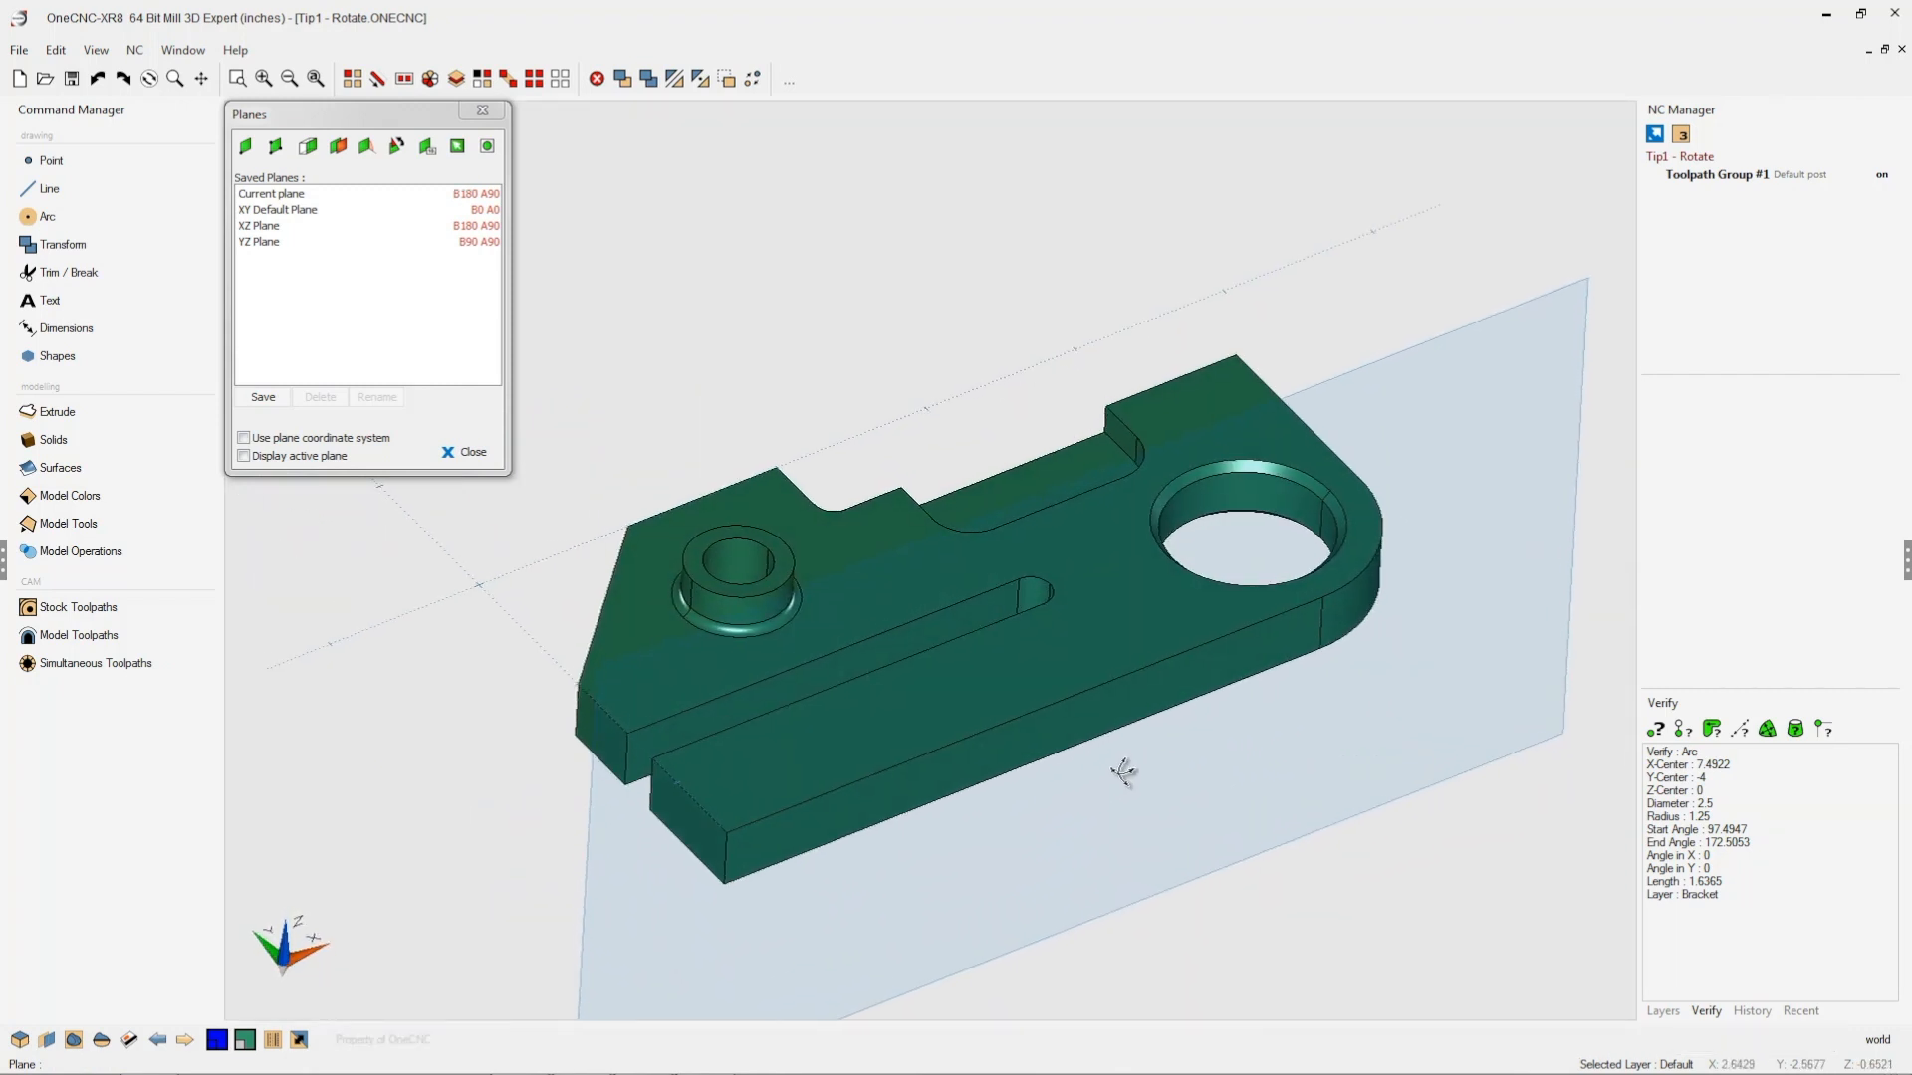
Step: Enable Use plane coordinate system and Display active plane, then dismiss the Planes panel
left_click(243, 438)
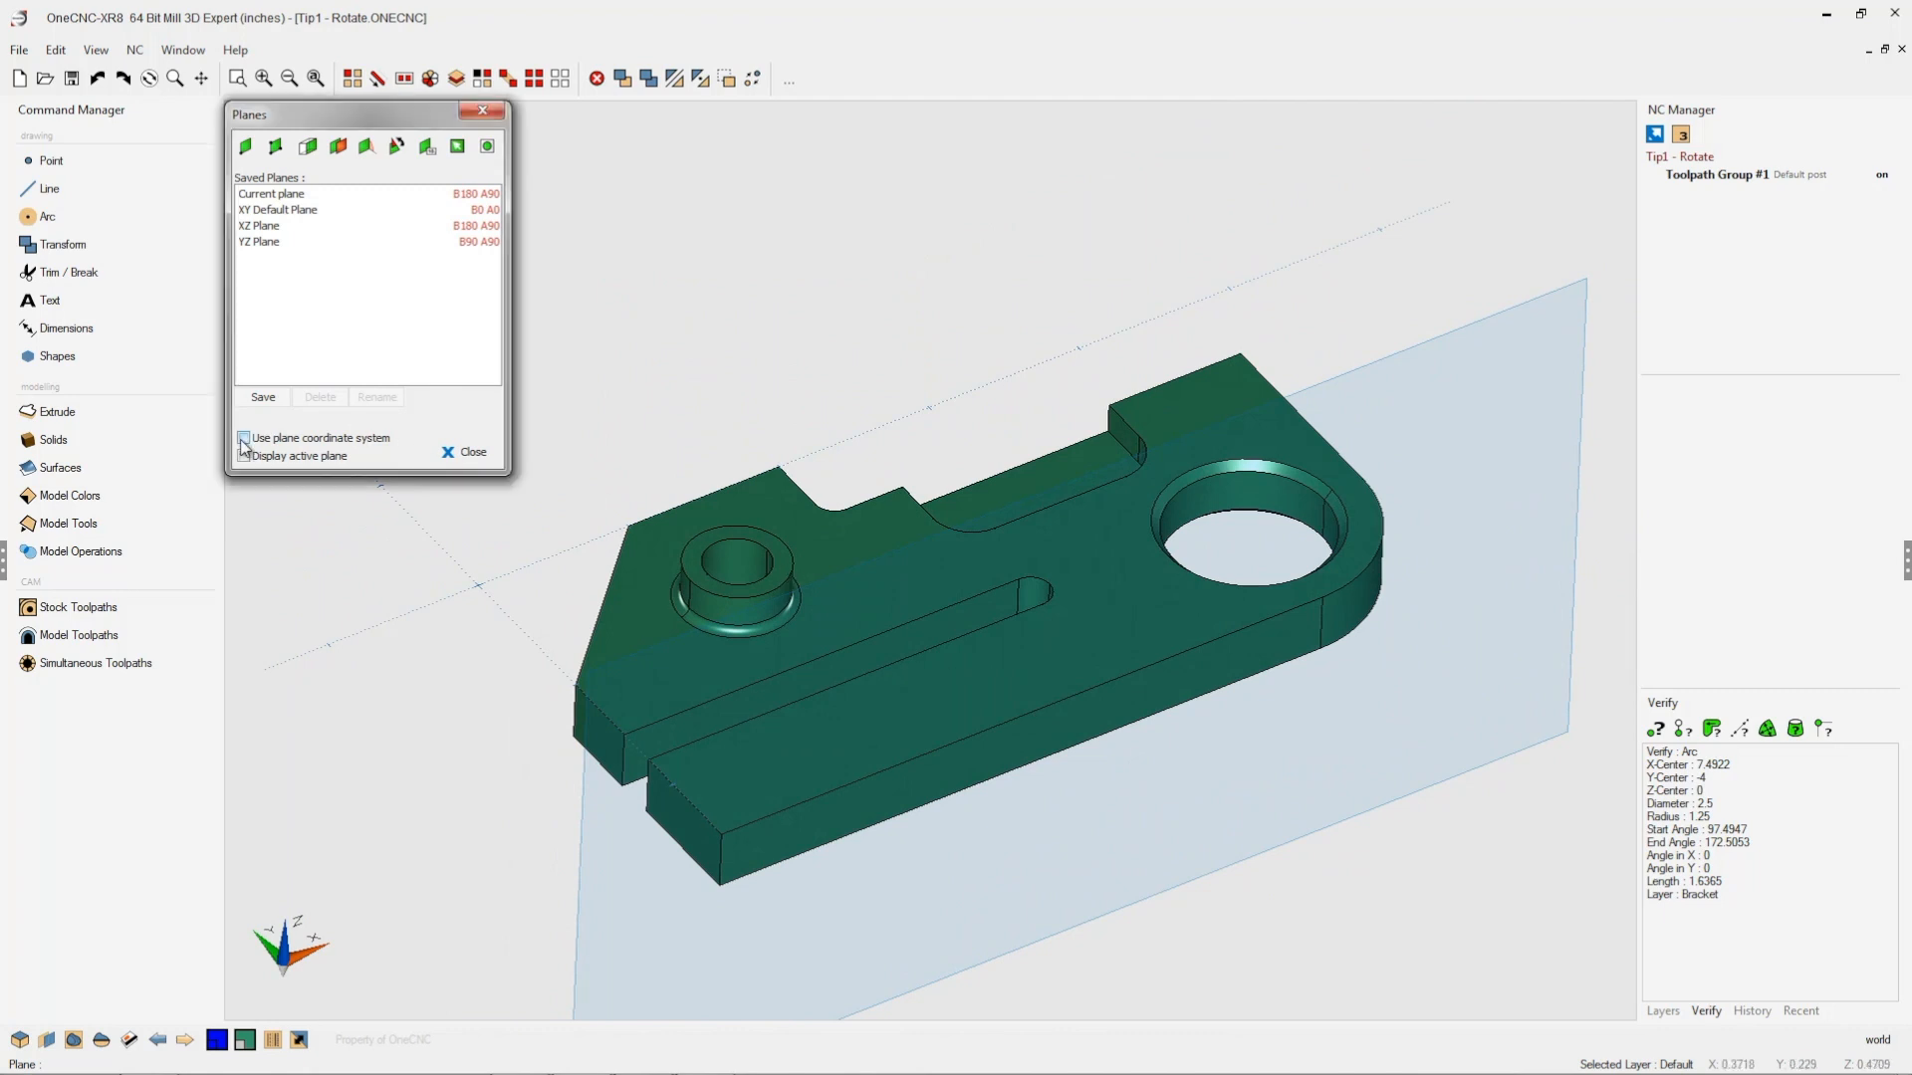
left_click(243, 438)
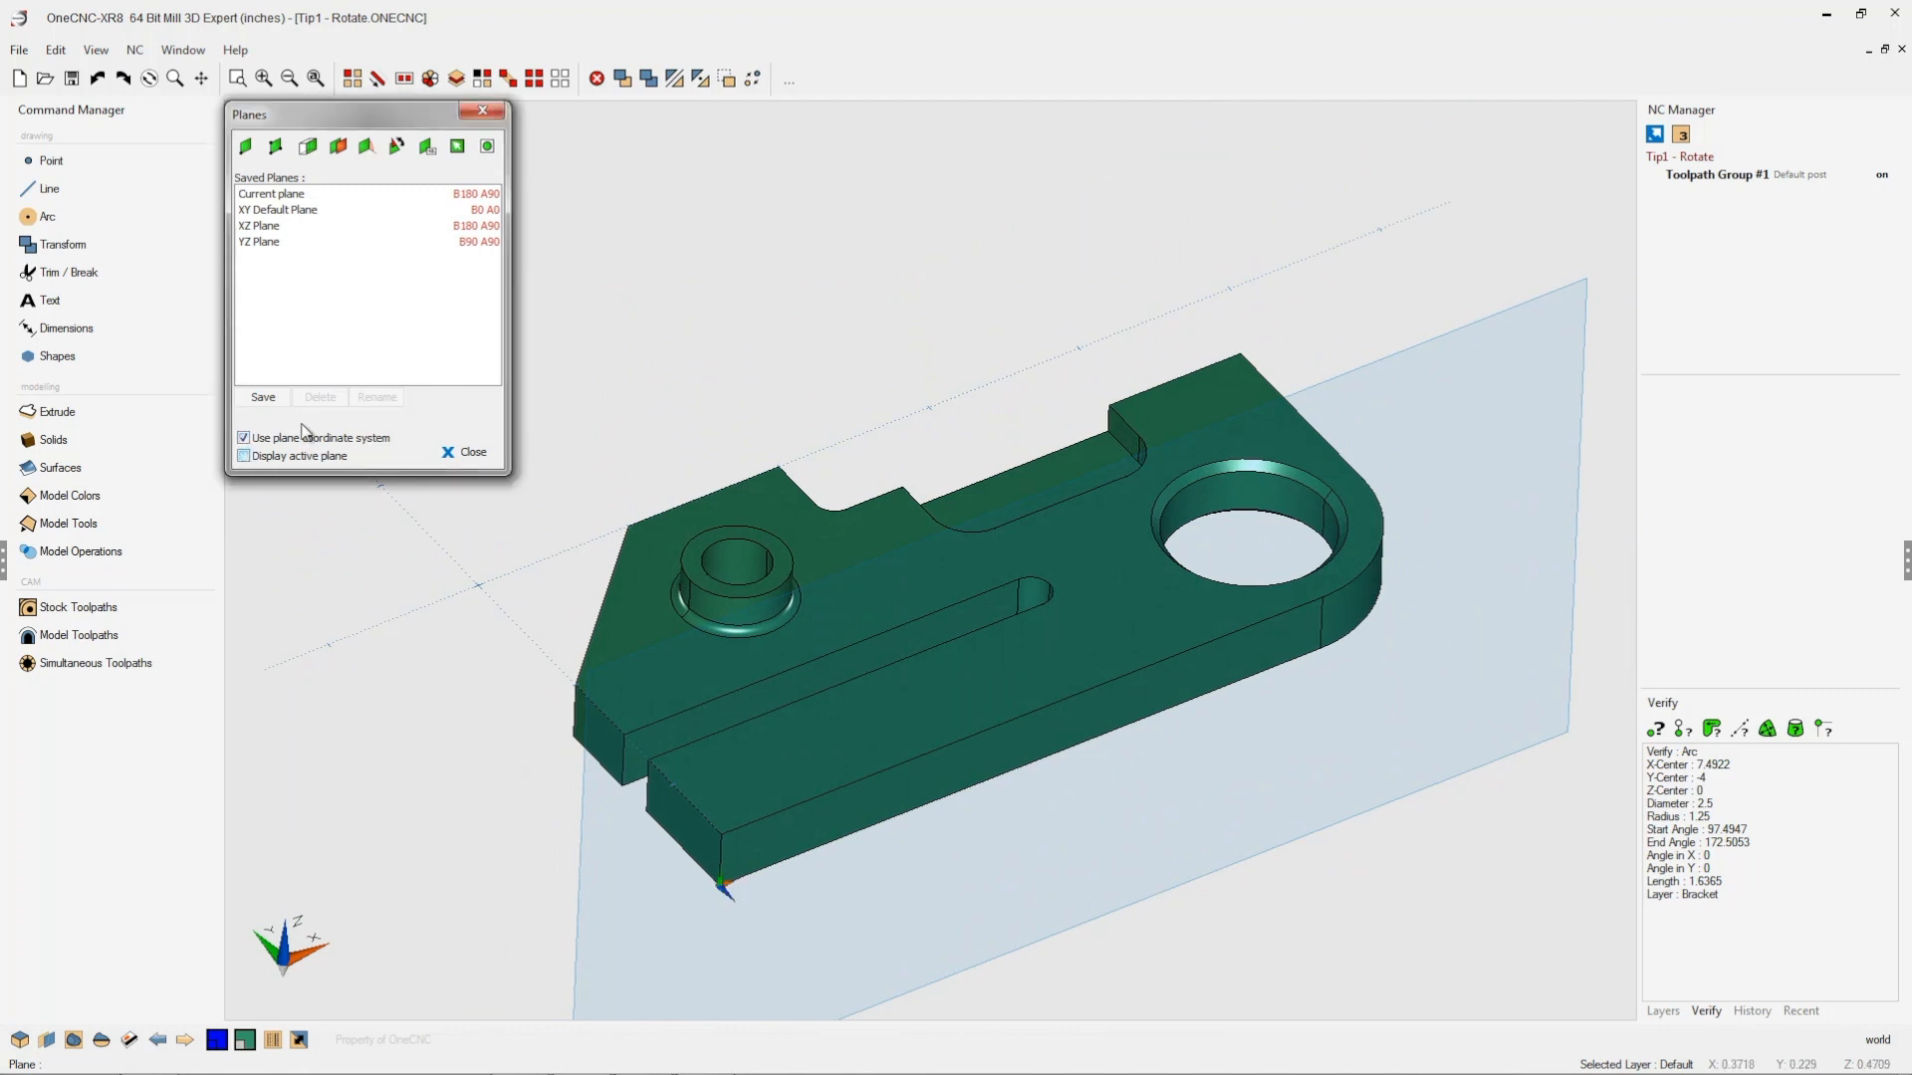
left_click(243, 456)
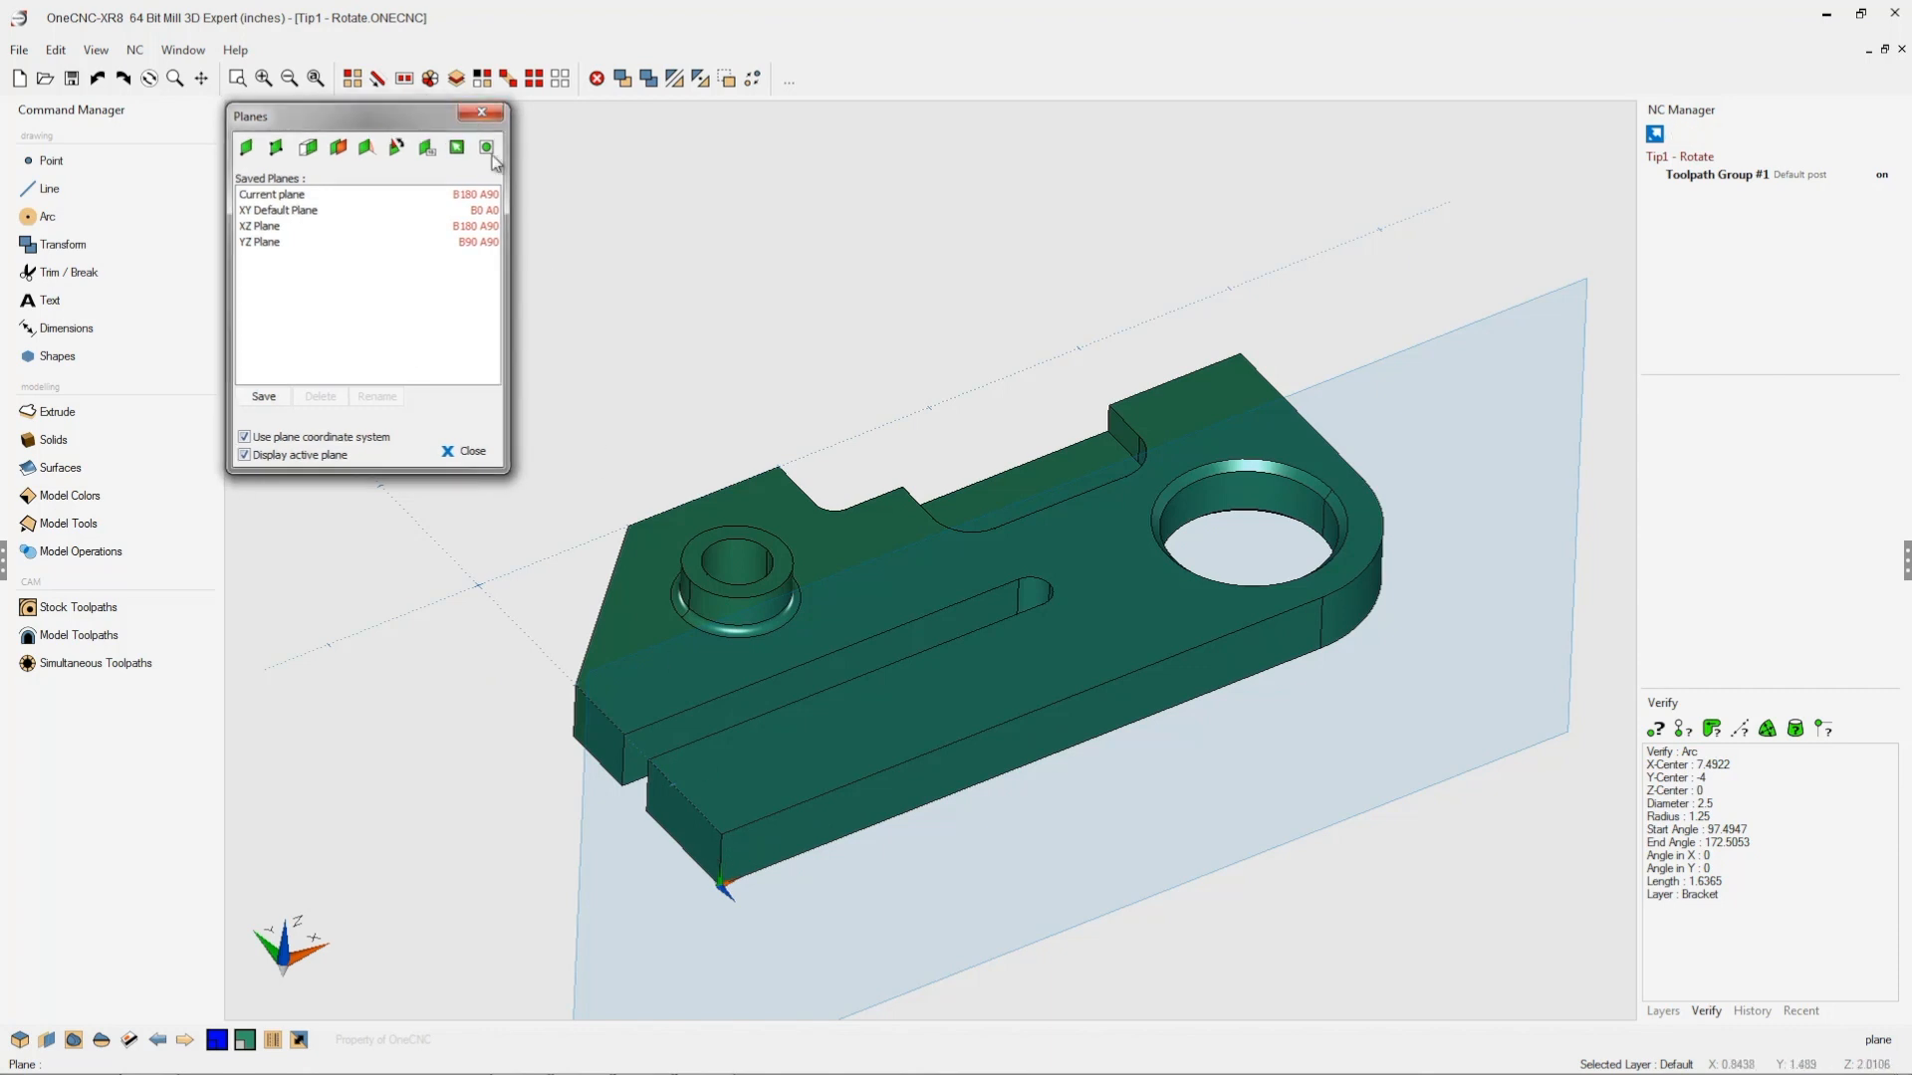
left_click(476, 453)
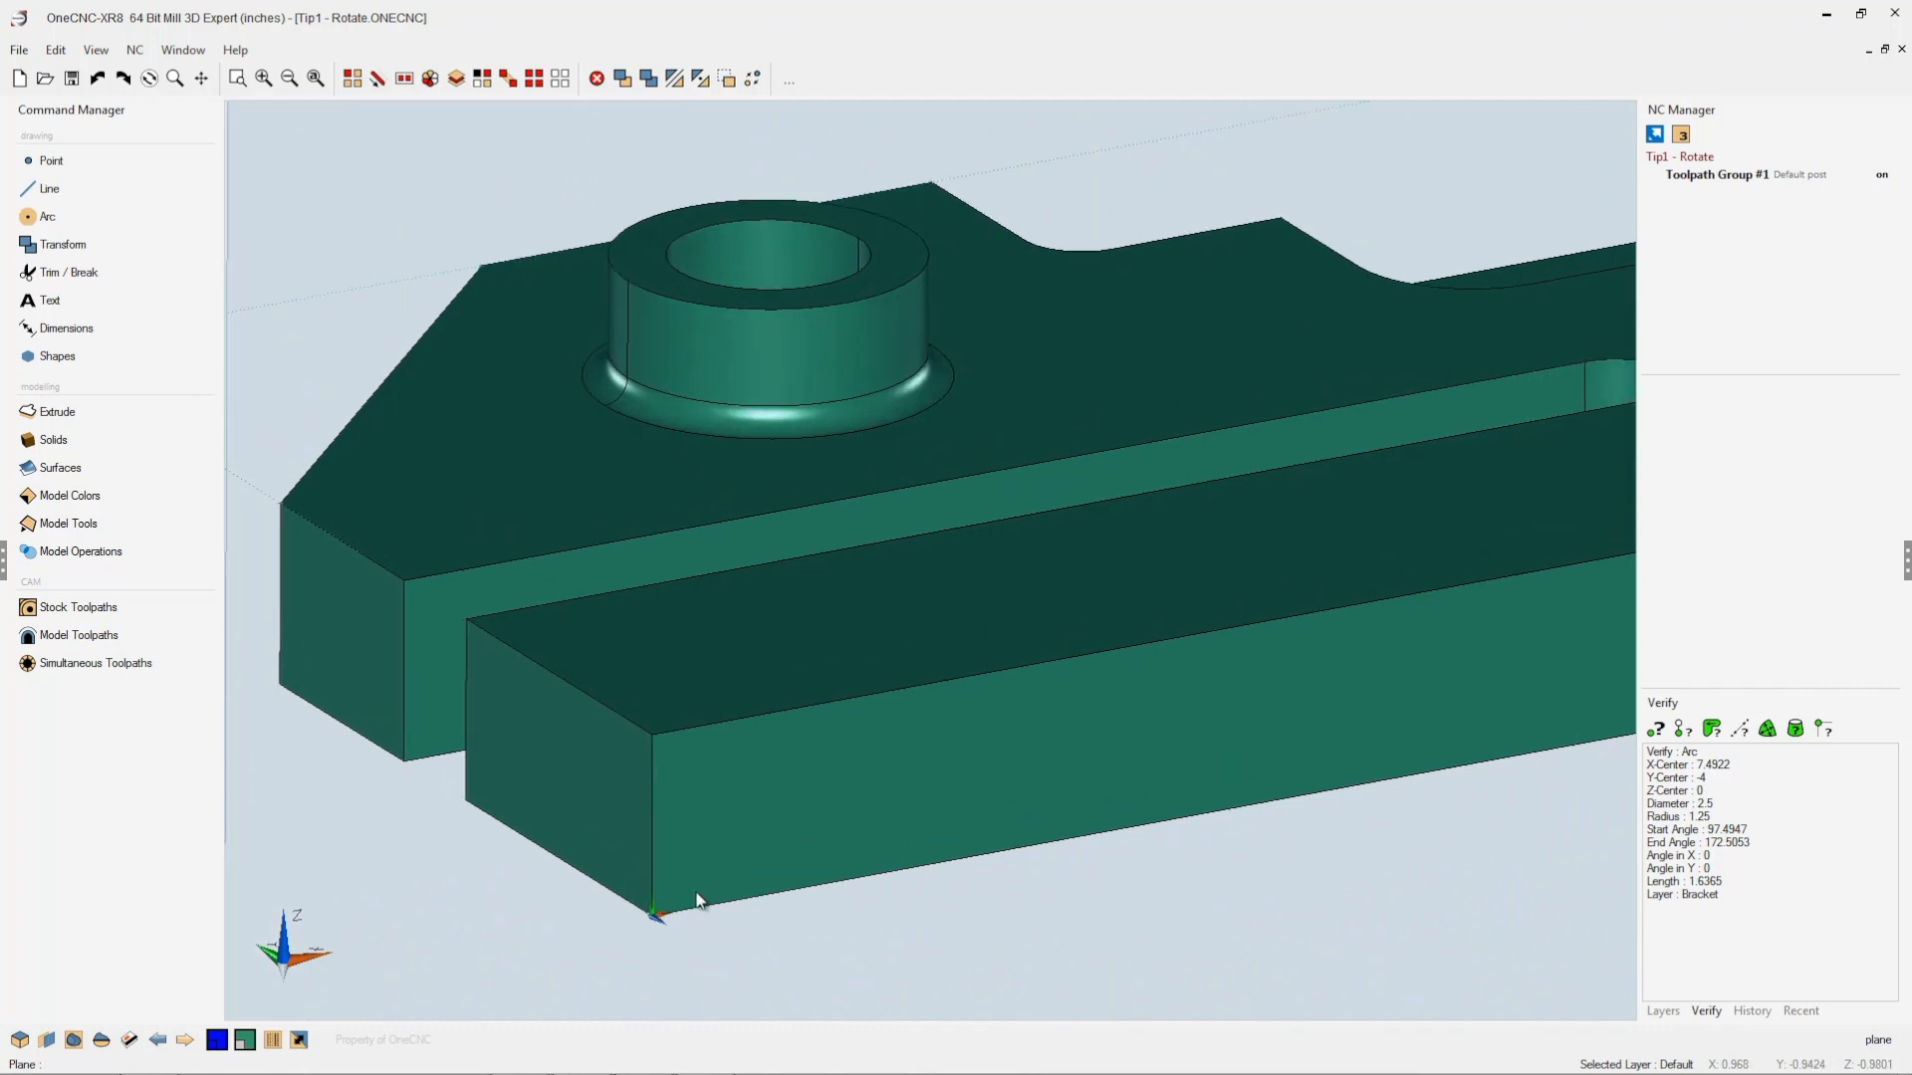
mouse_move(654, 916)
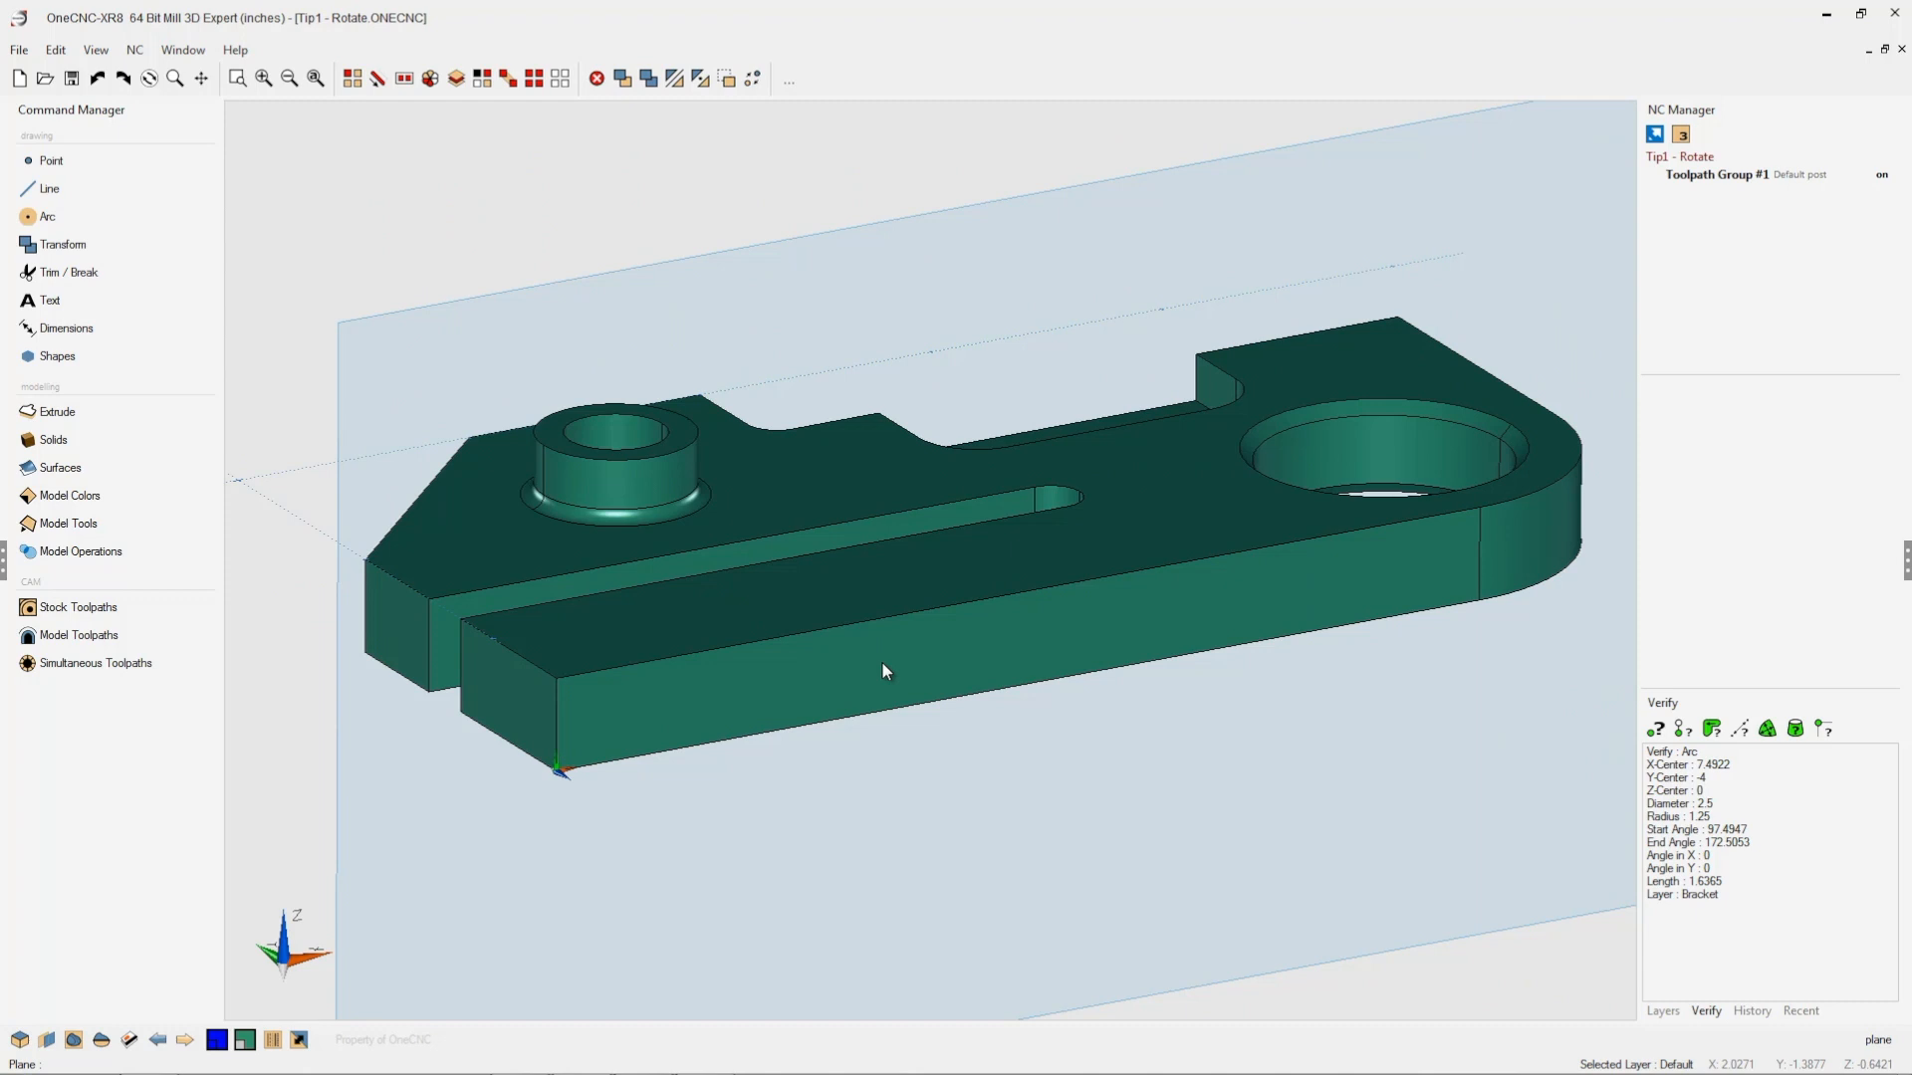
mouse_move(1121, 762)
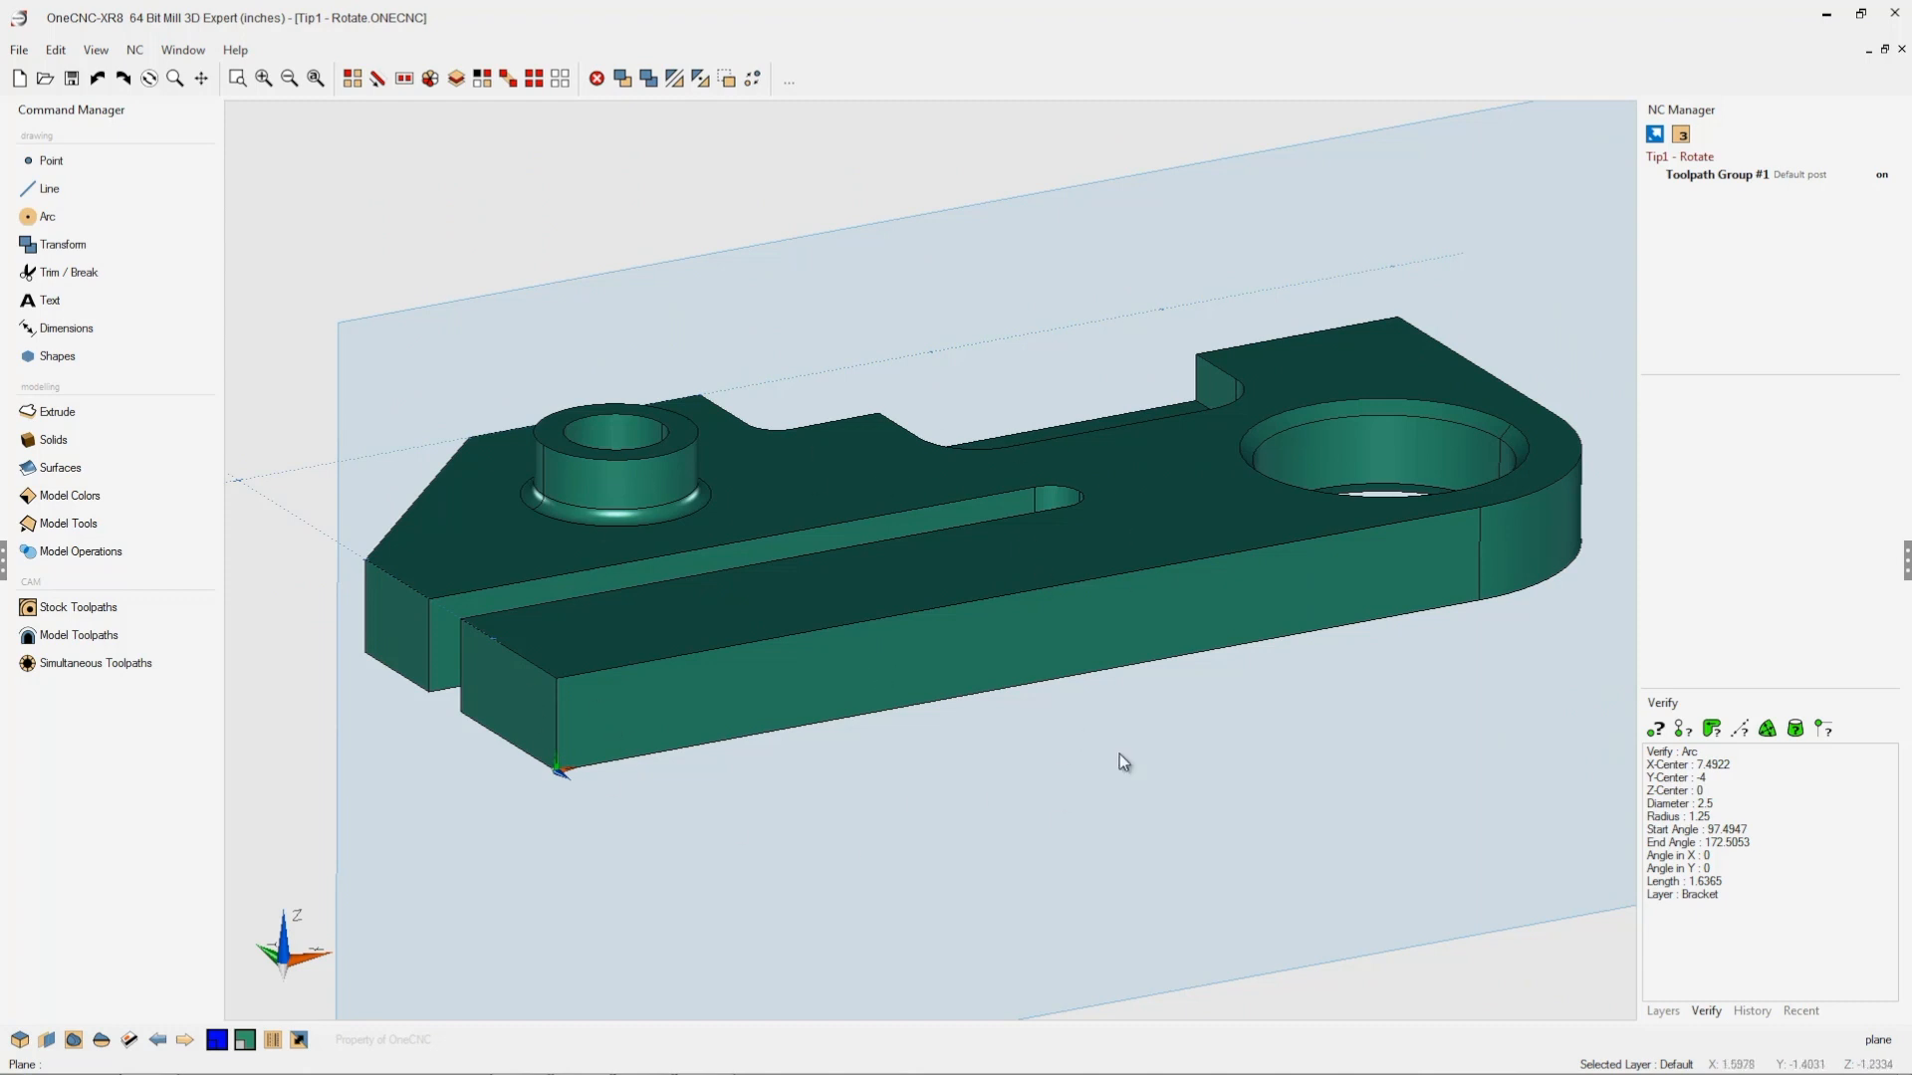
mouse_move(562, 787)
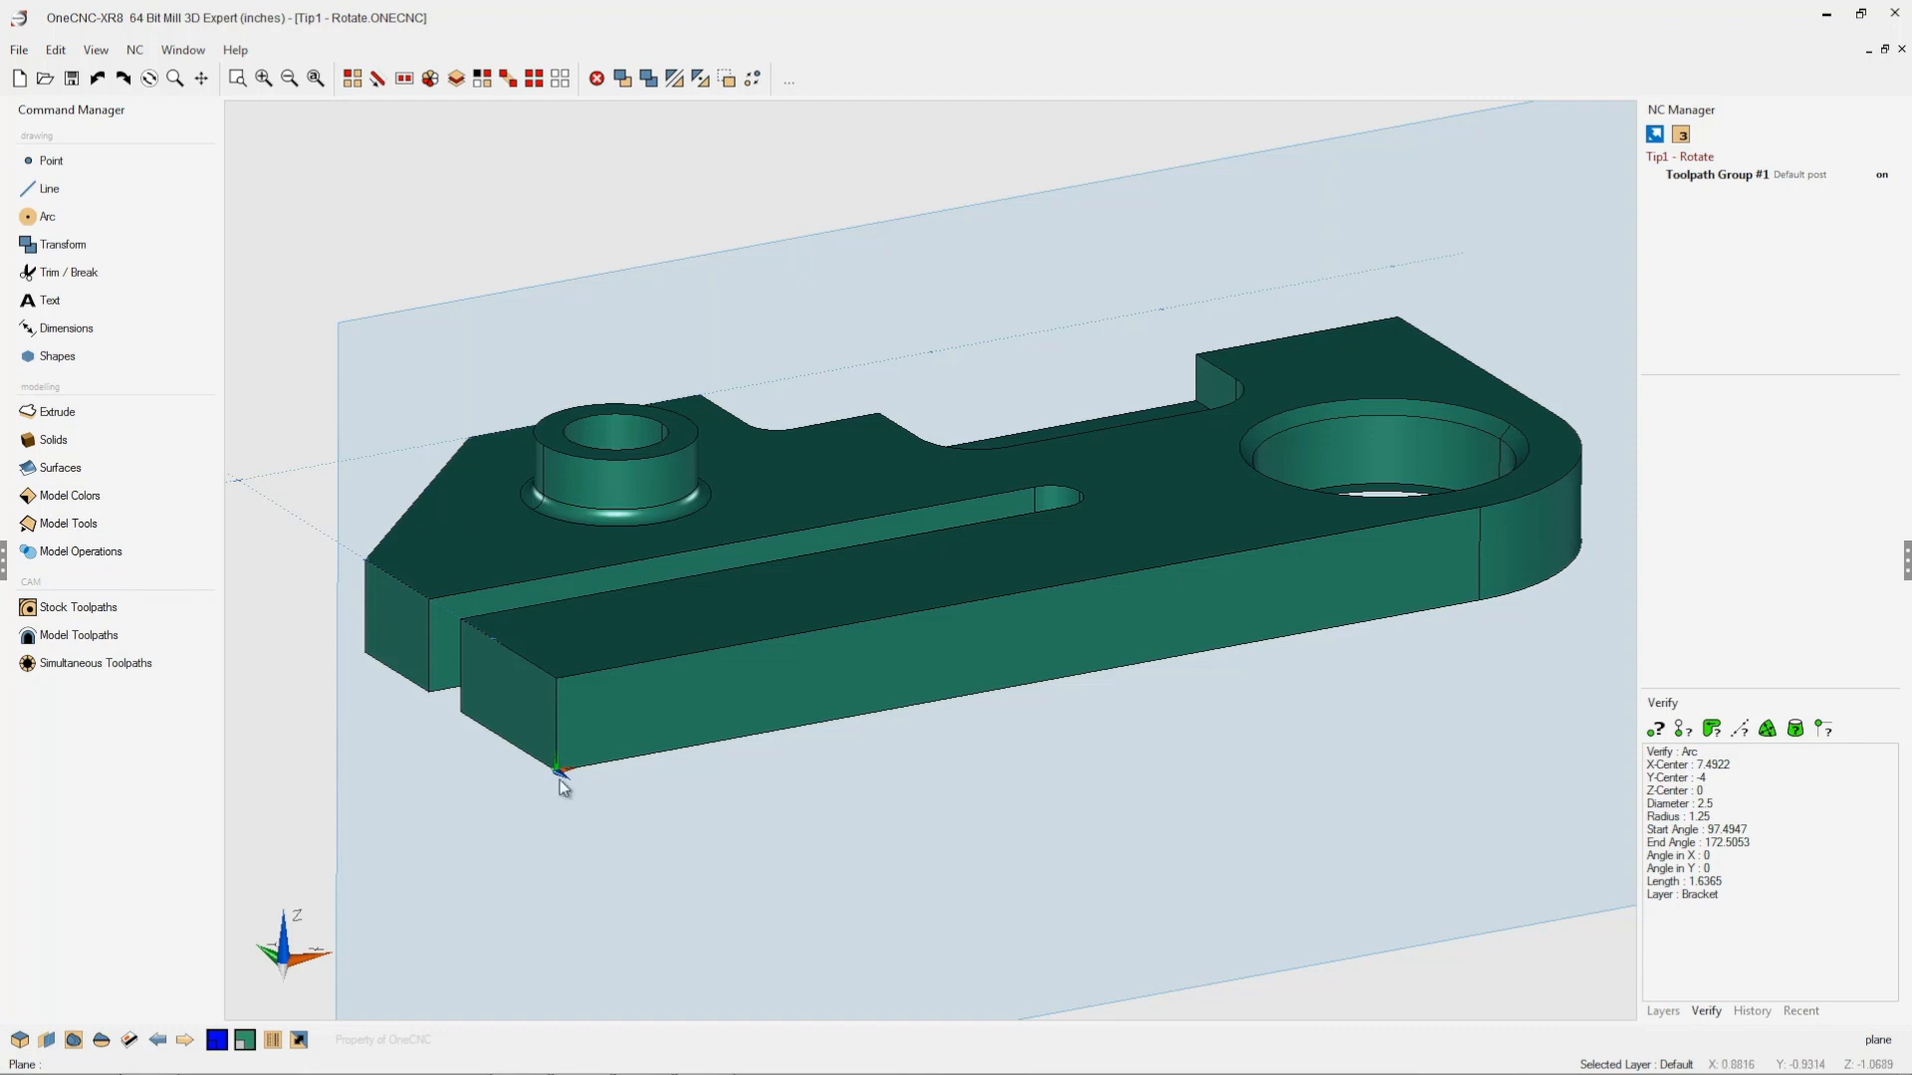
mouse_move(861, 739)
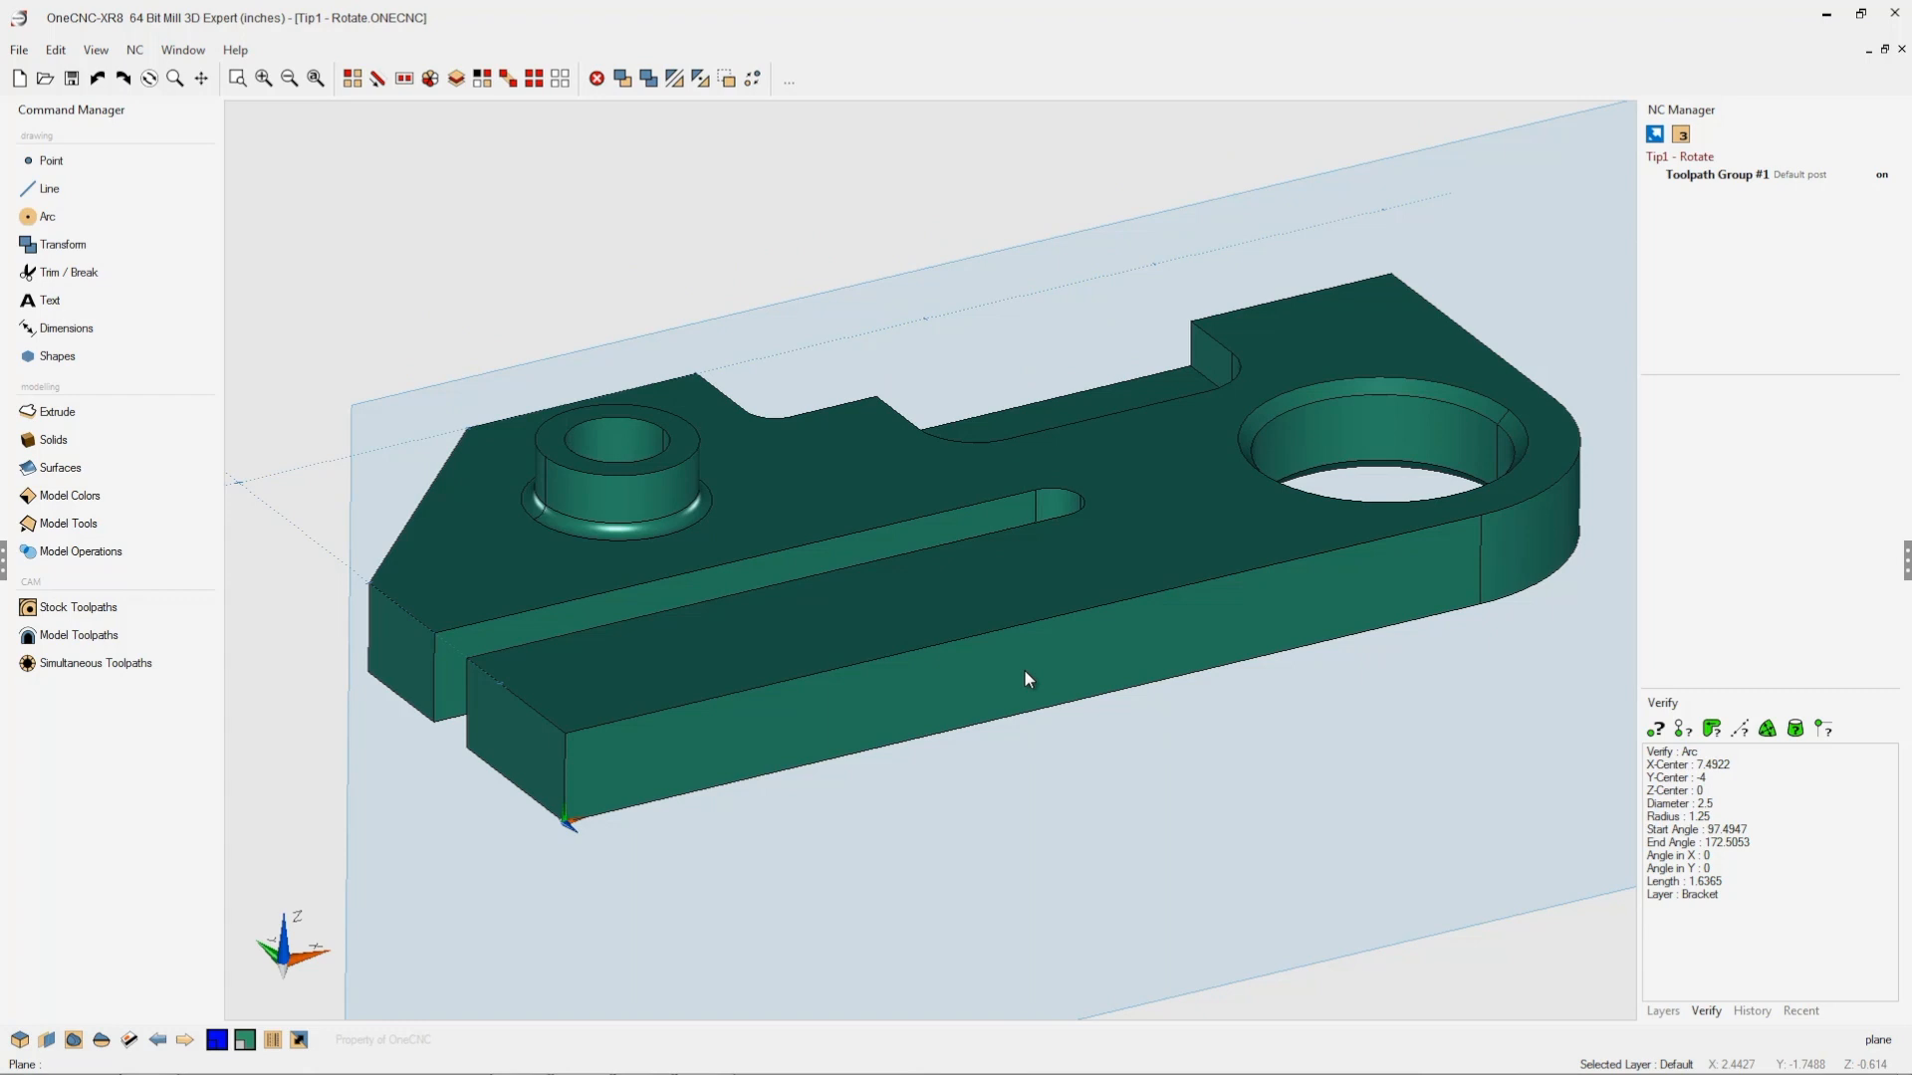
Step: Begin a Transform Rotate of the bracket solid centred on the plane origin corner
left_click(699, 77)
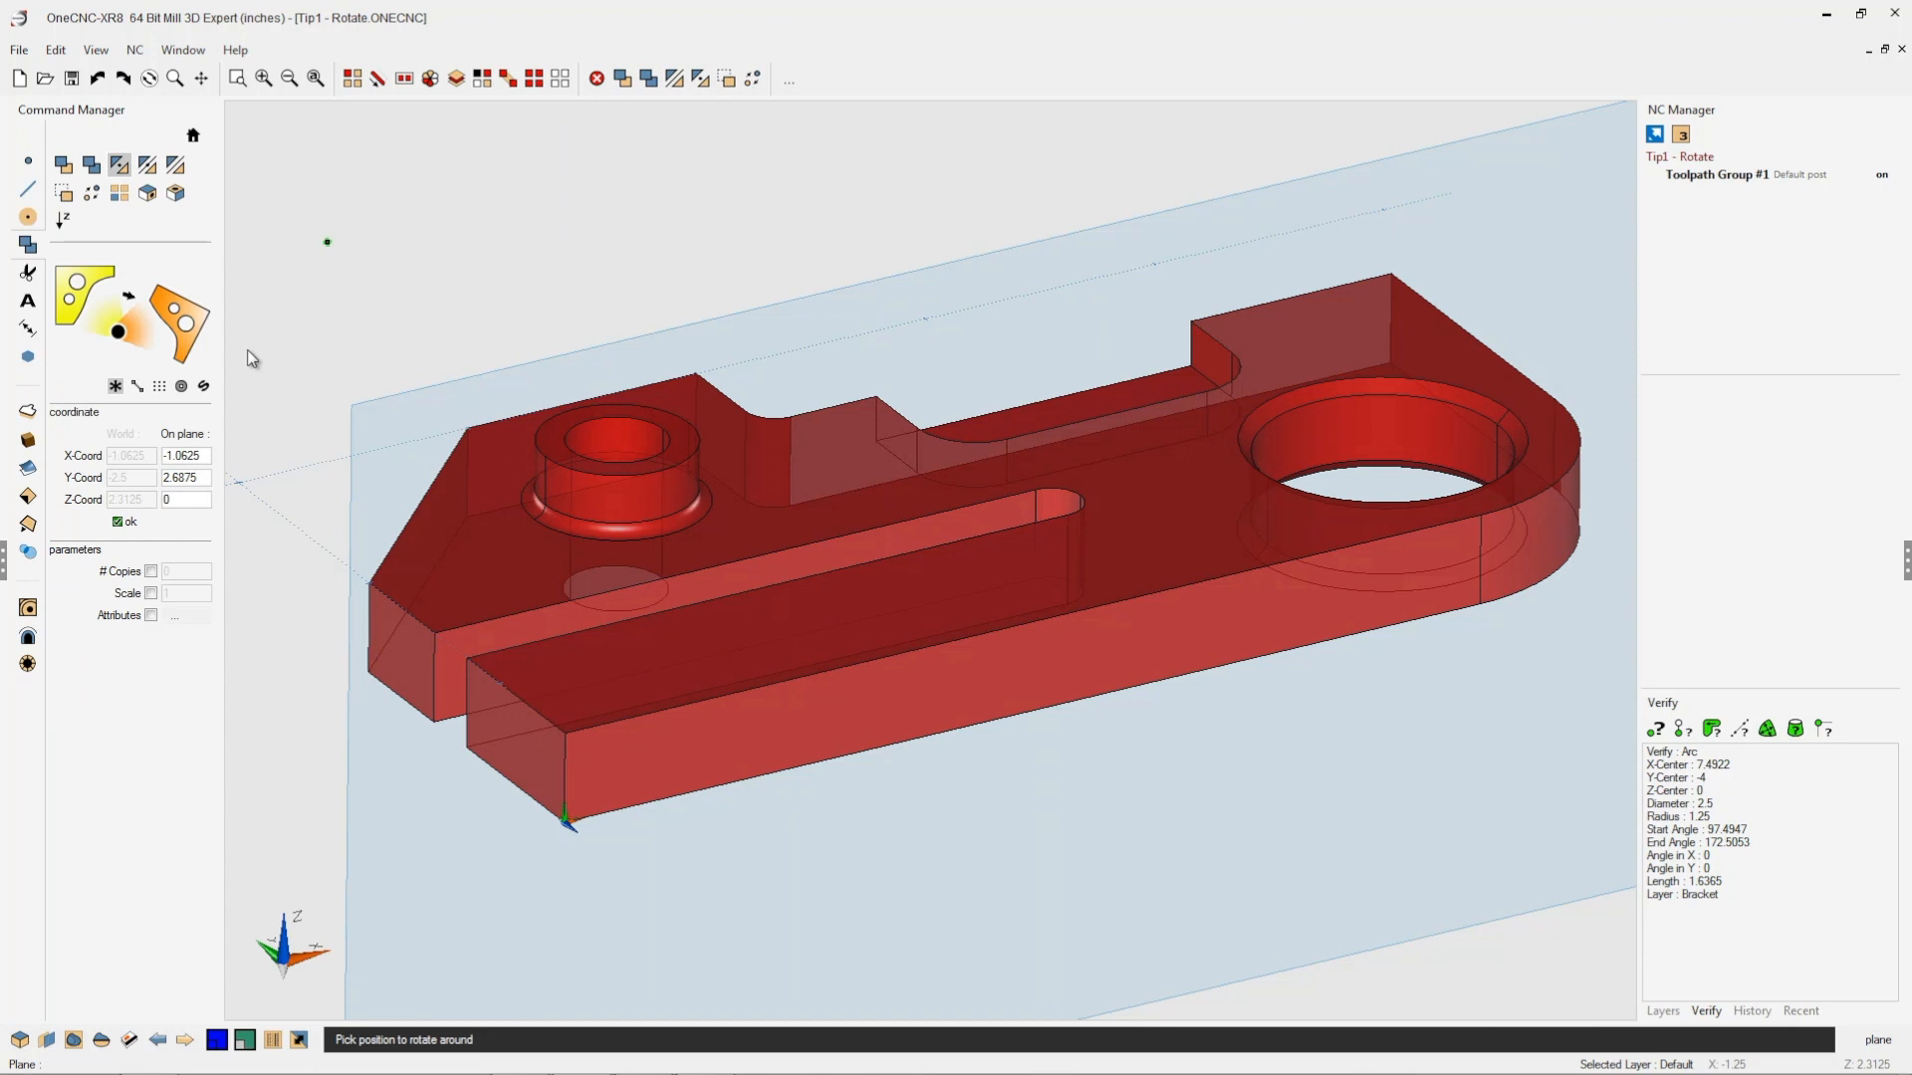
mouse_move(478, 914)
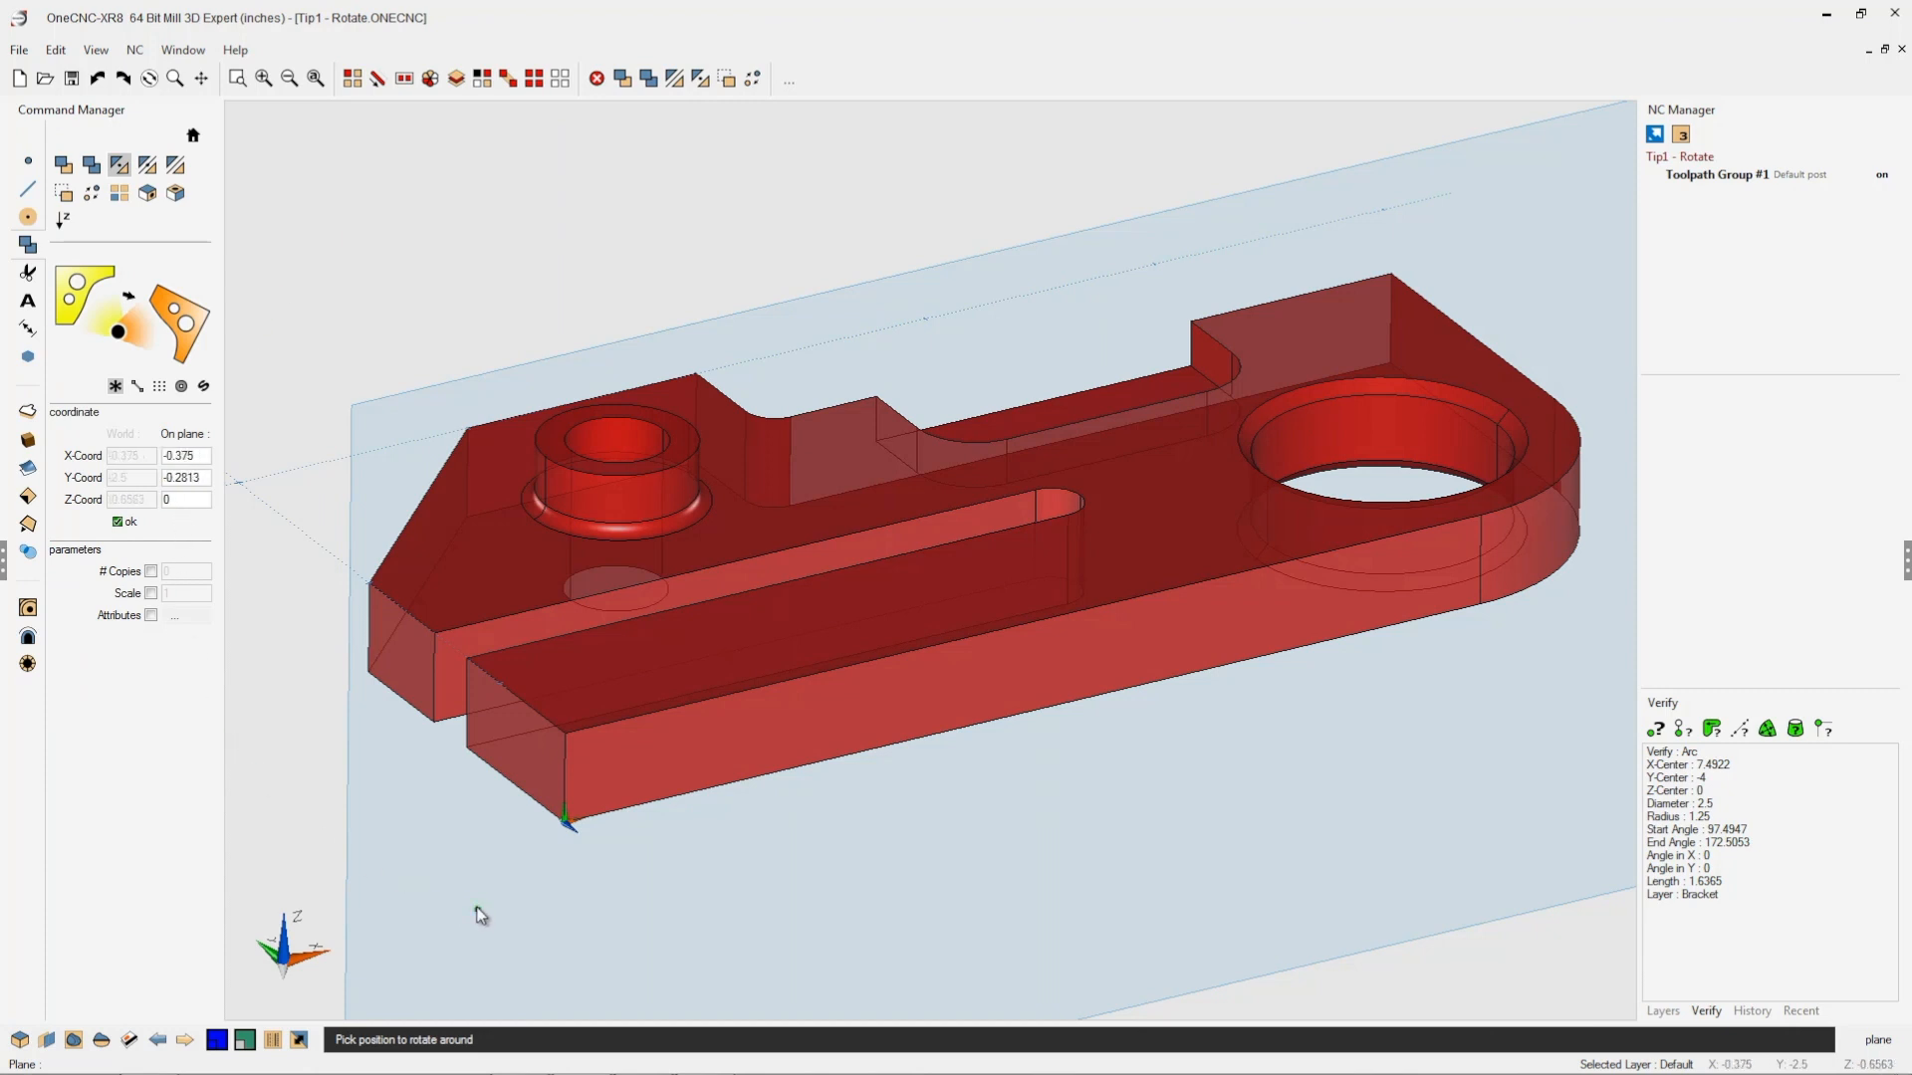
mouse_move(482, 910)
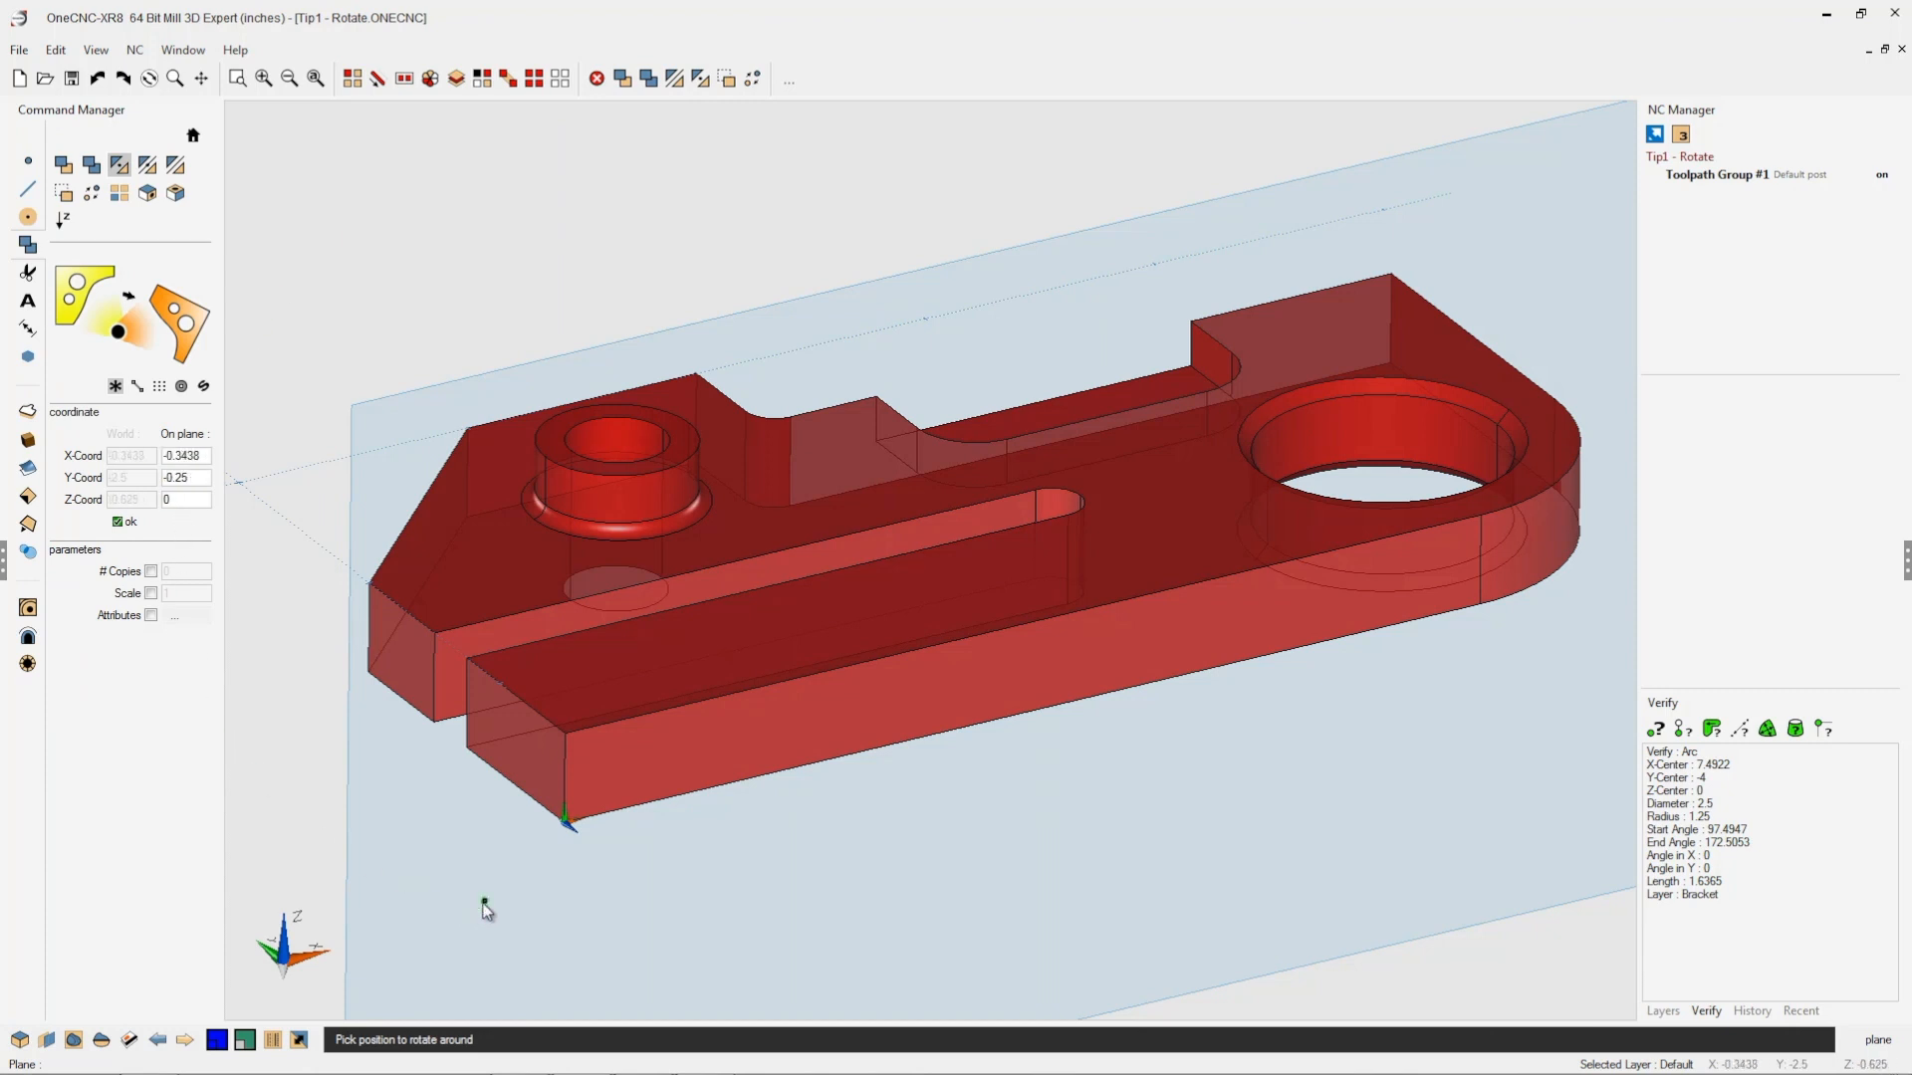
left_click(563, 821)
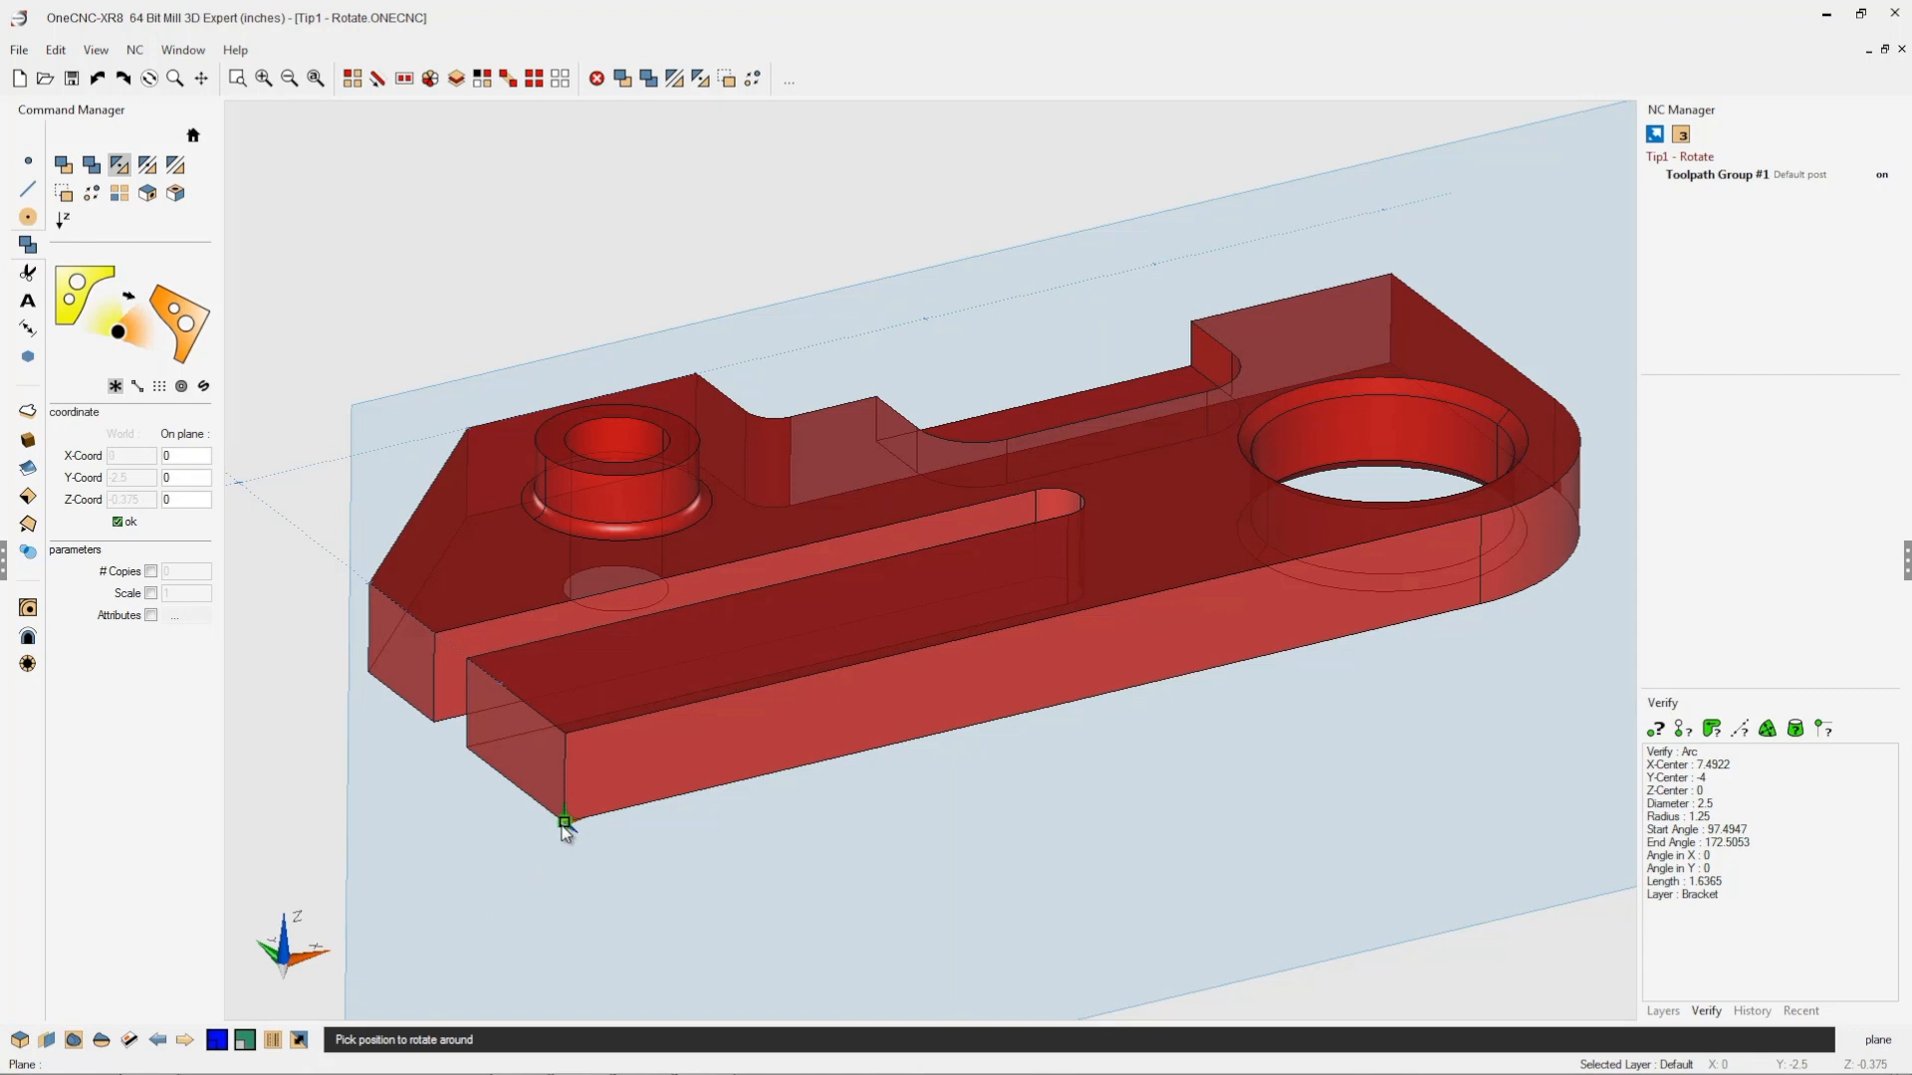
left_click(562, 819)
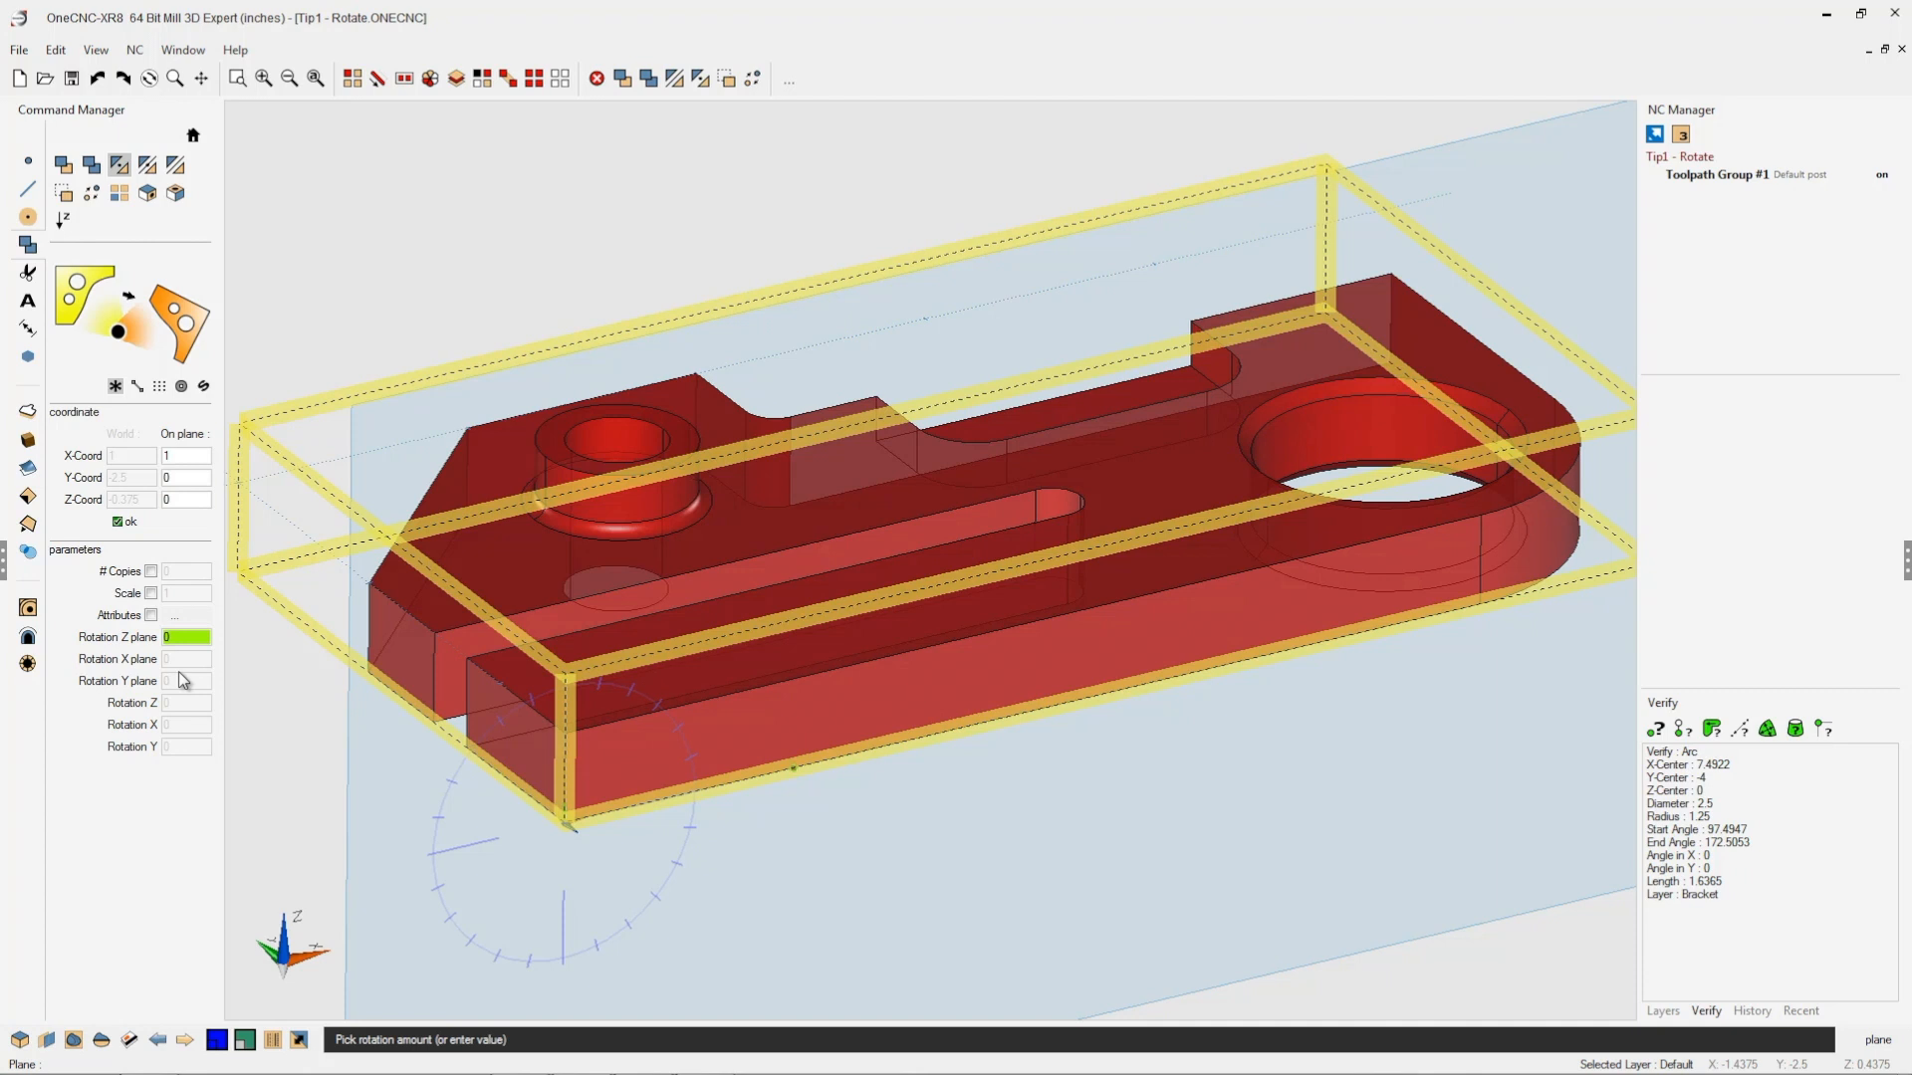
left_click(185, 637)
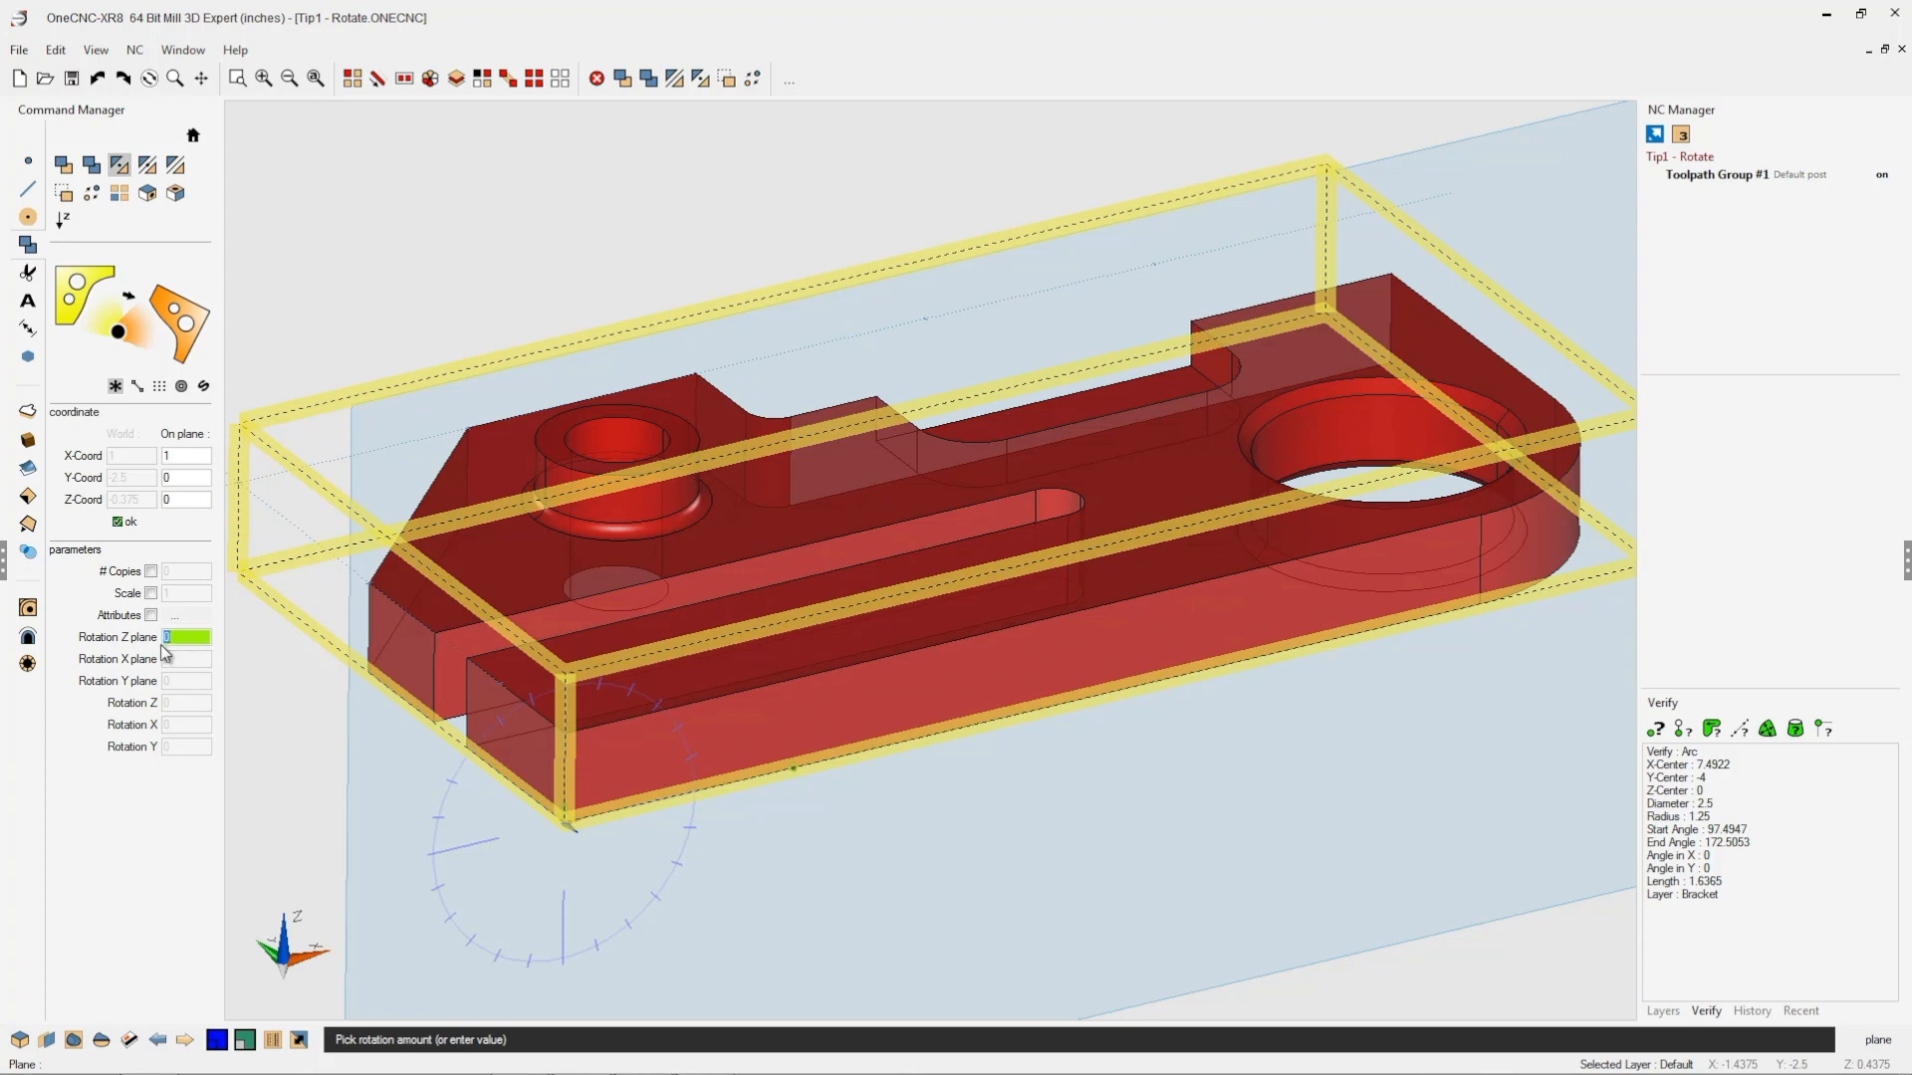
Step: Rotate the bracket solid 45 degrees about the plane's Z axis
type("45")
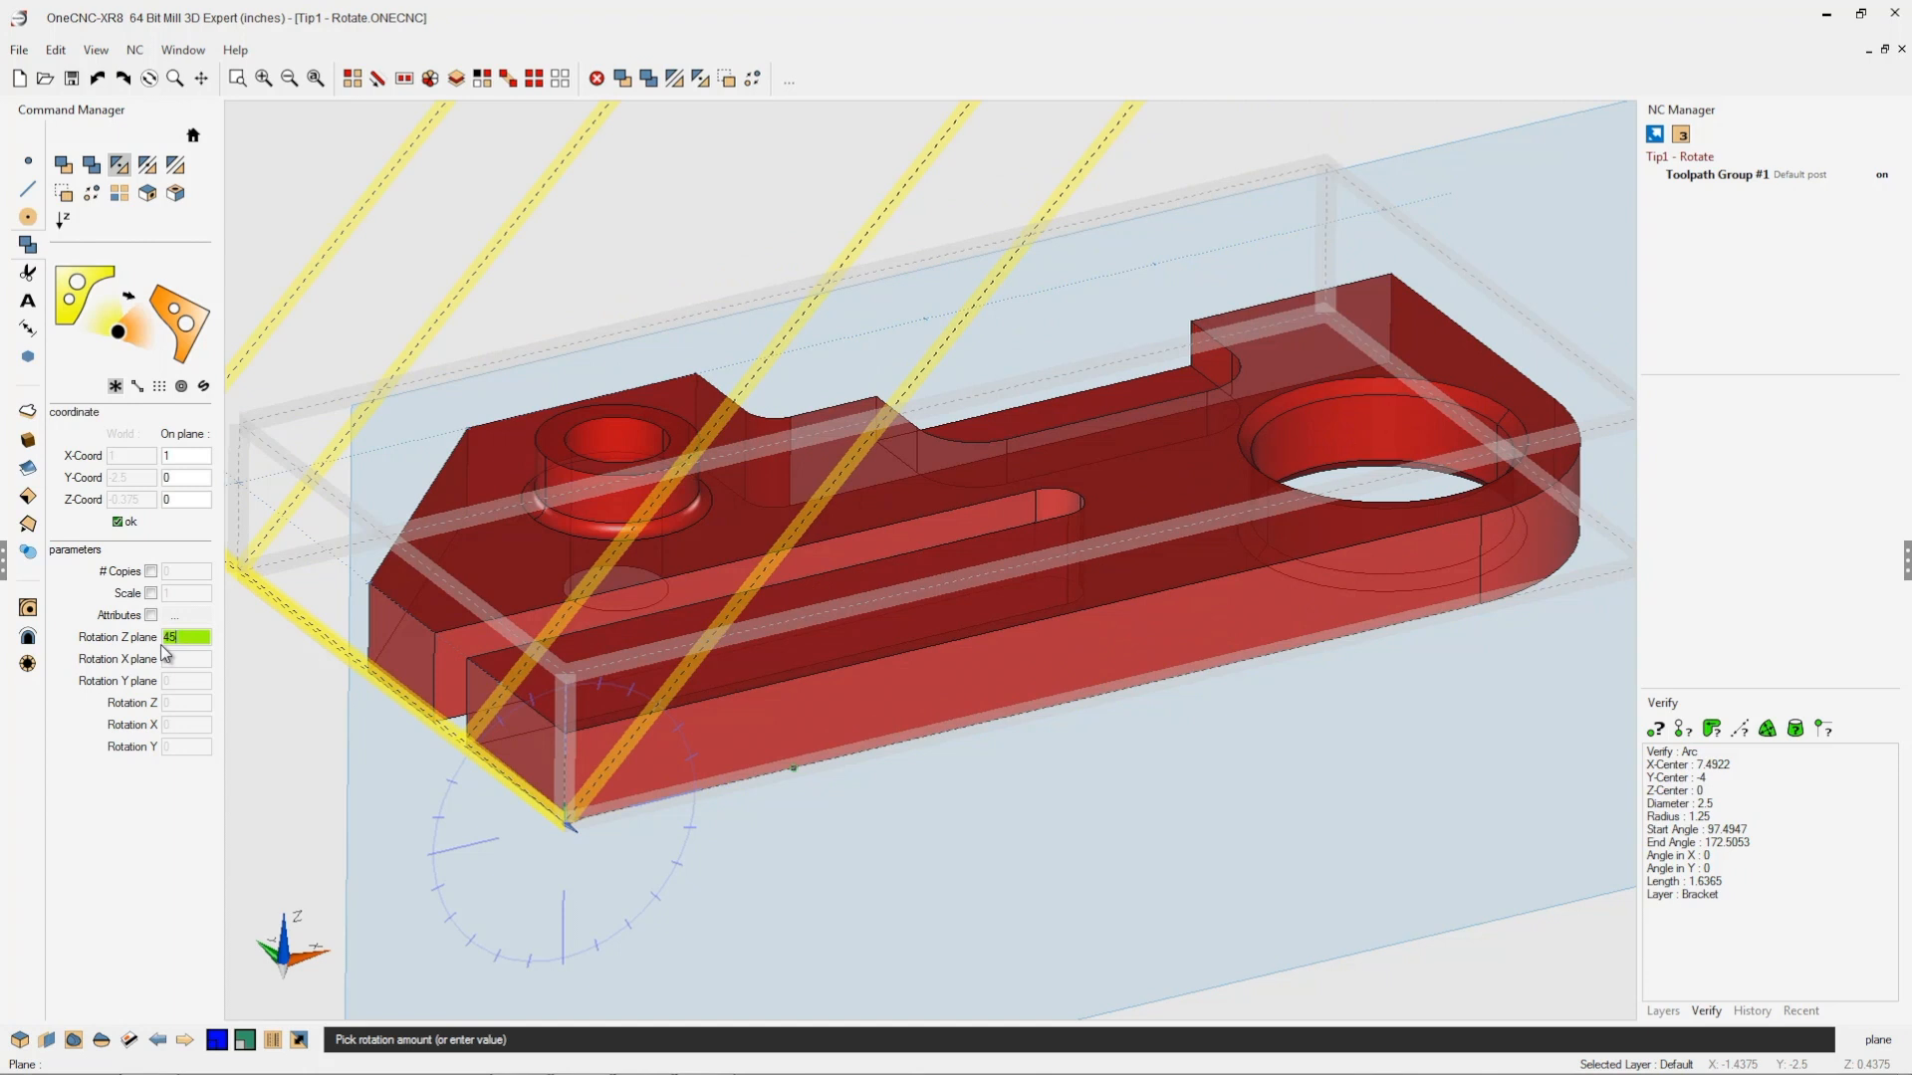
left_click(121, 522)
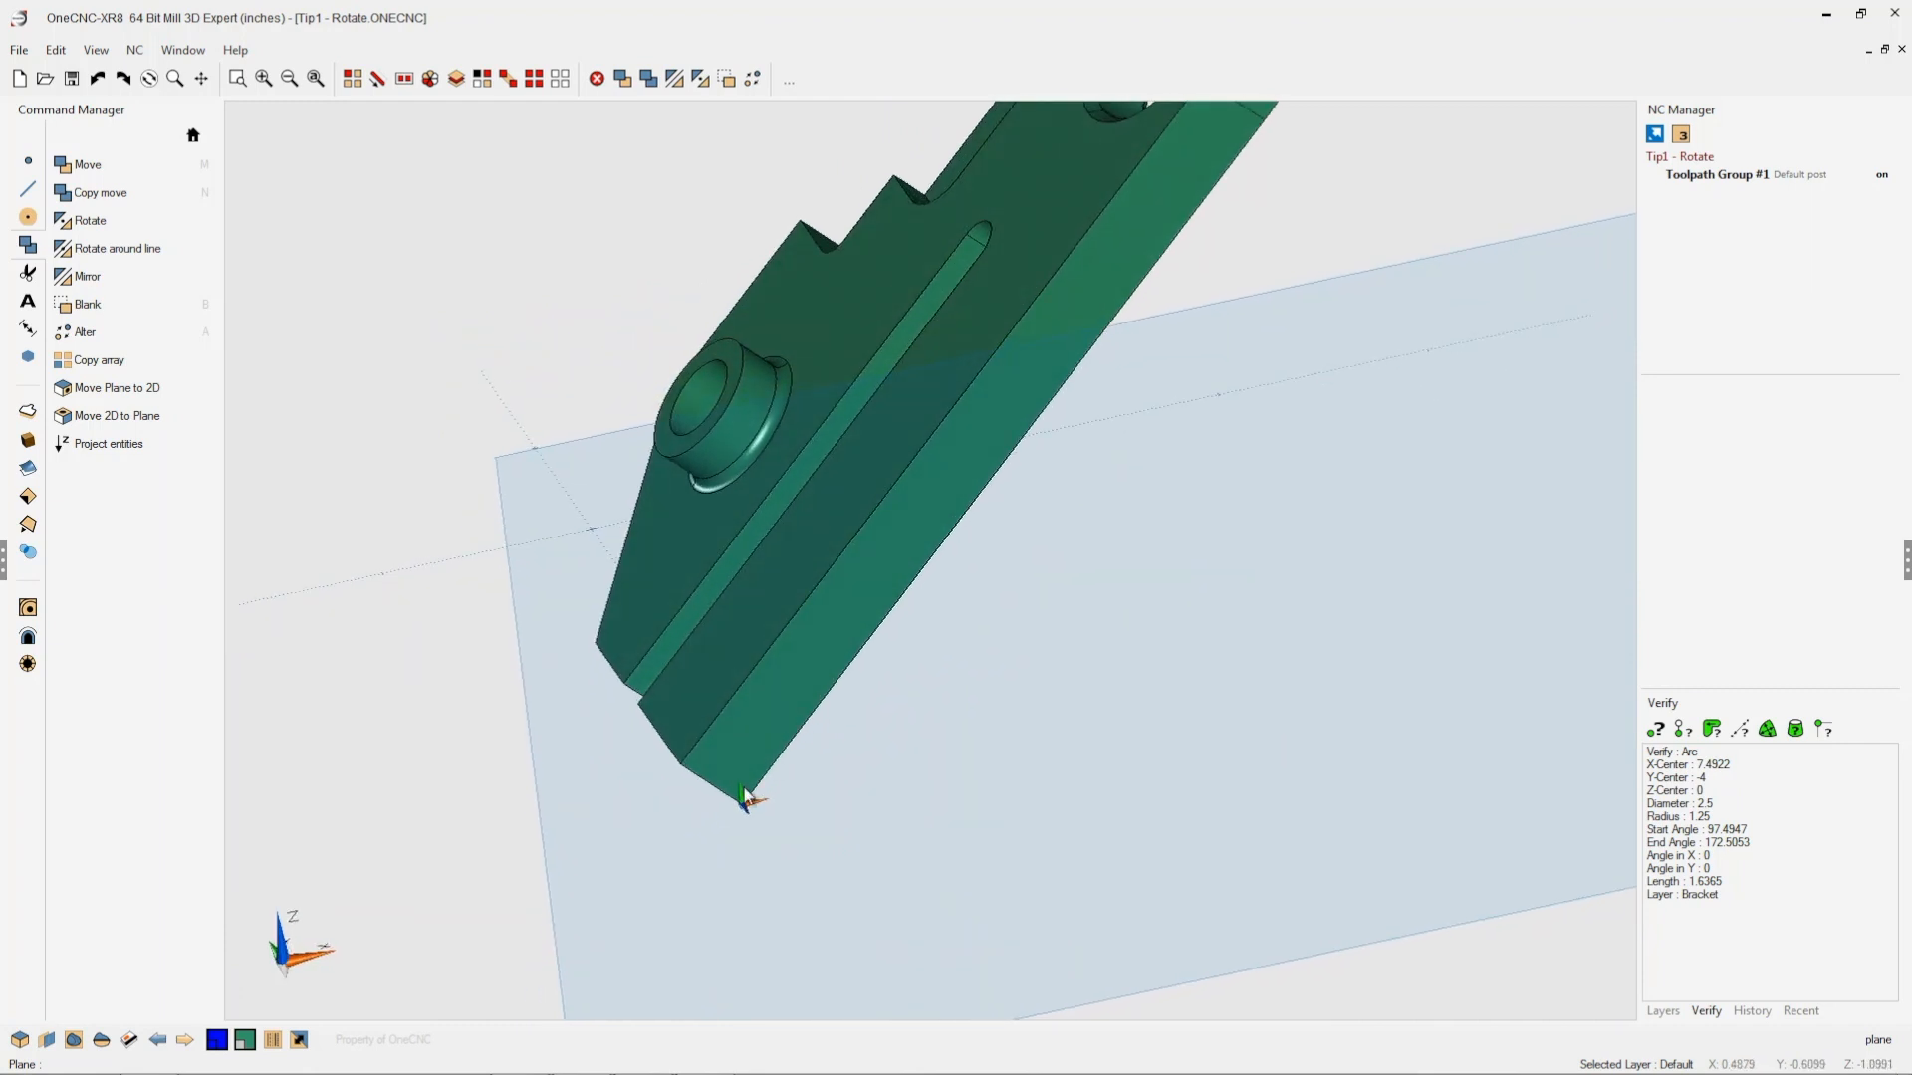
mouse_move(1058, 546)
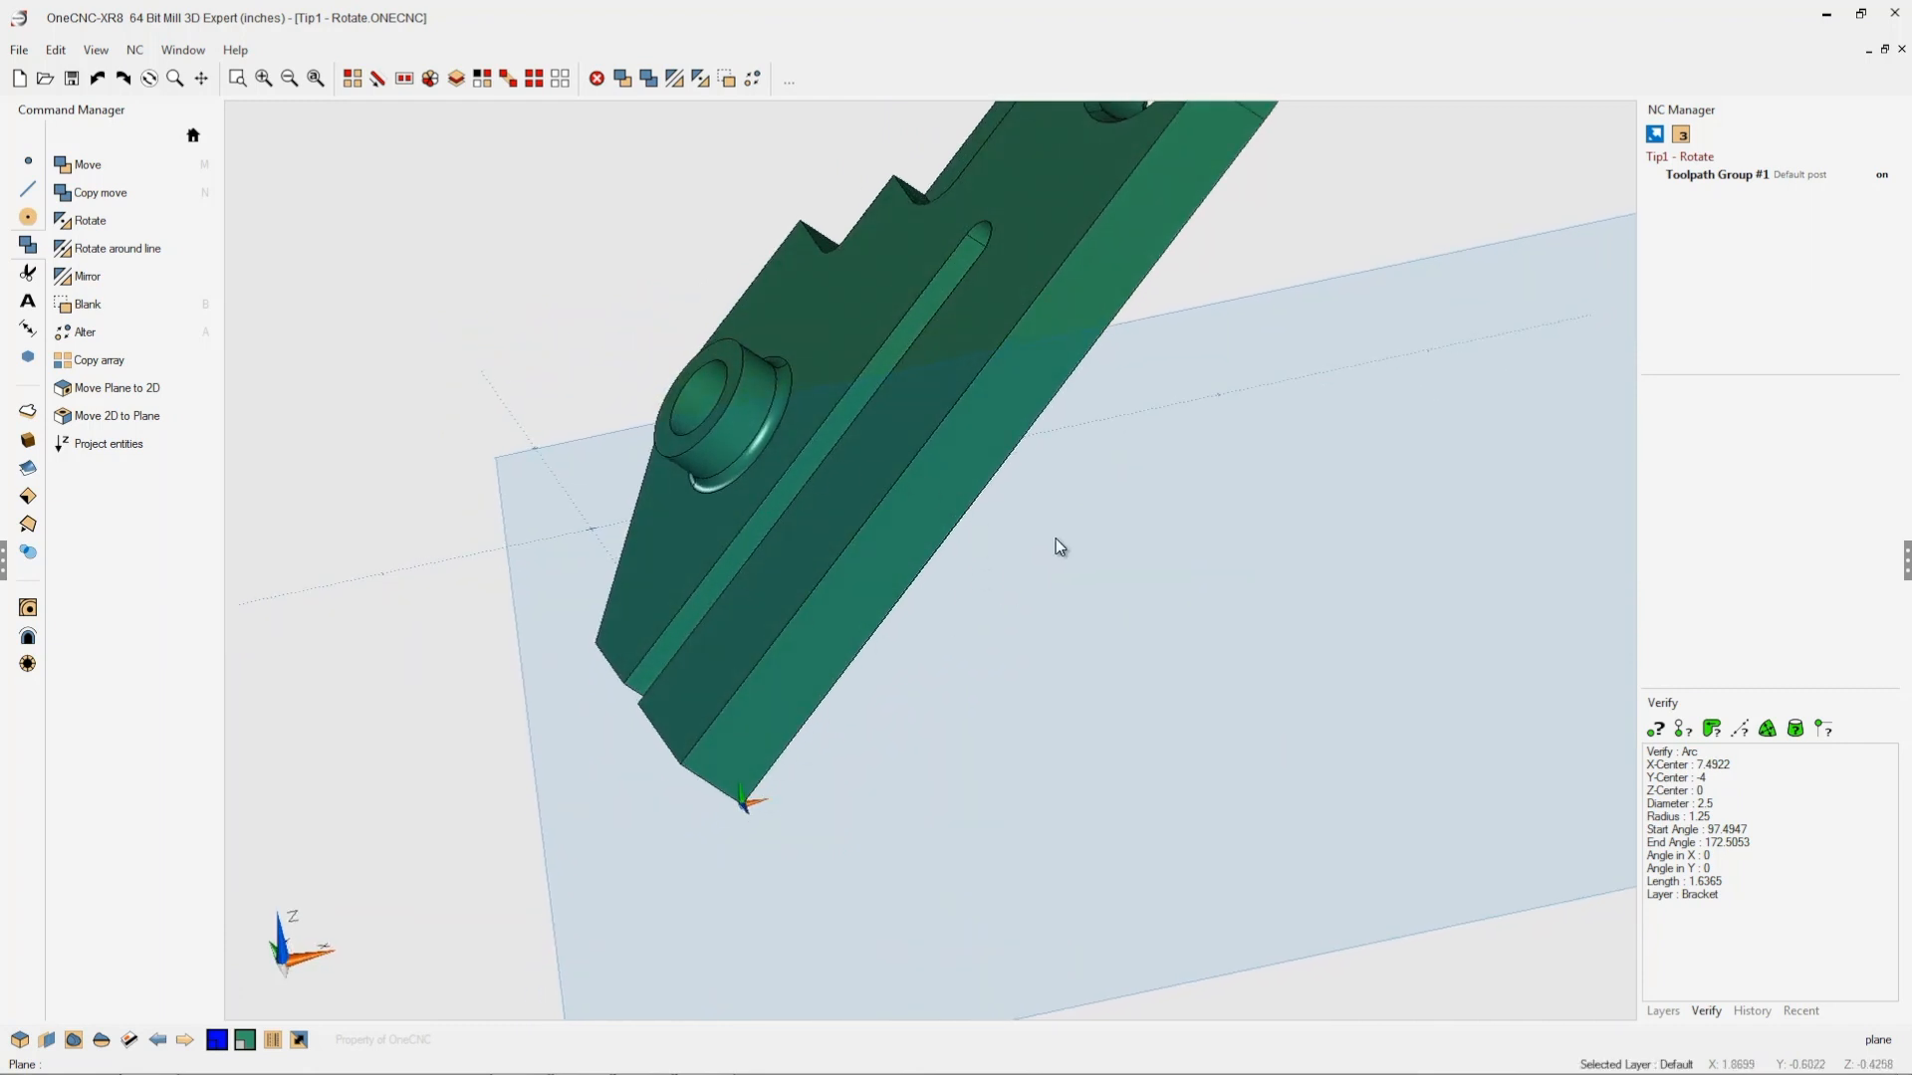